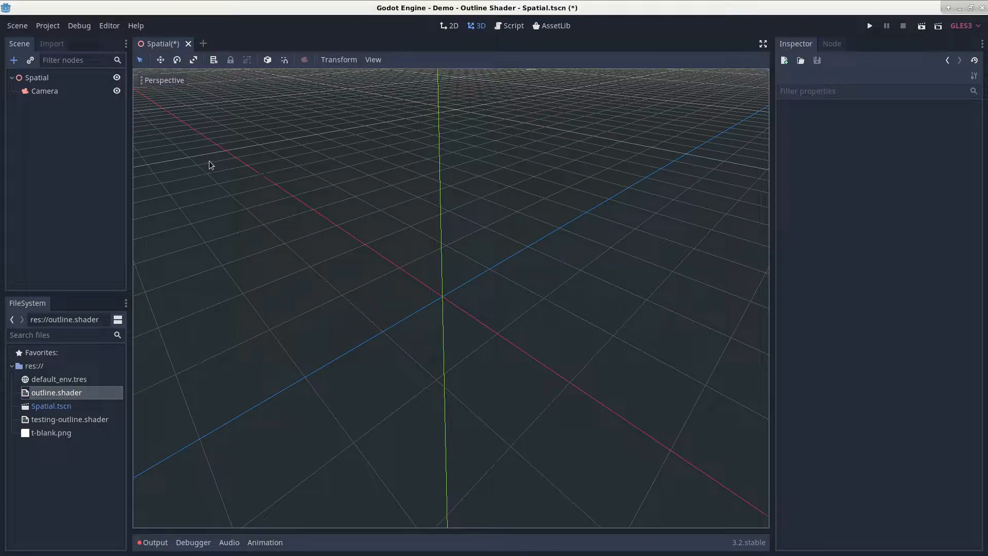
Step: Add a MeshInstance node with a new CubeMesh and reach its Material slot
left_click(38, 77)
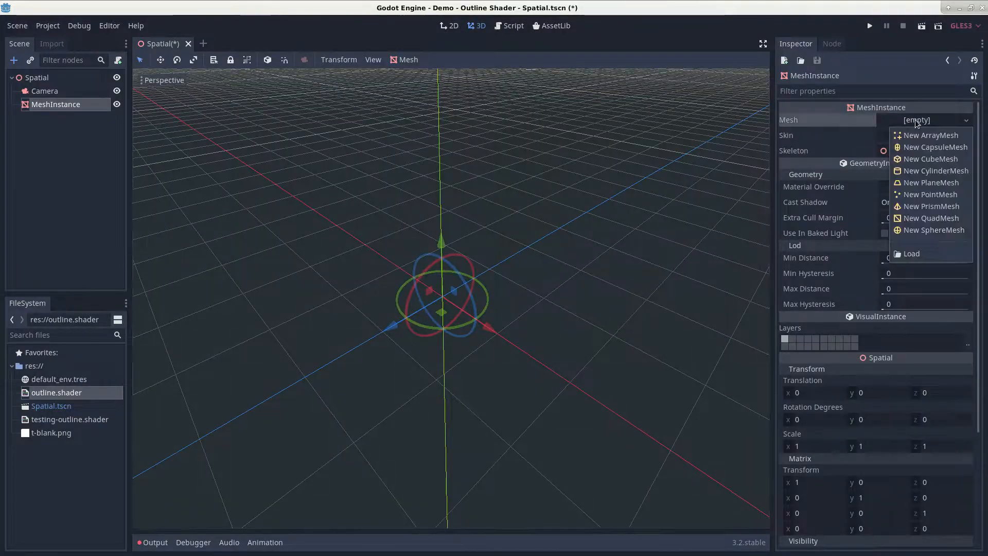
left_click(930, 158)
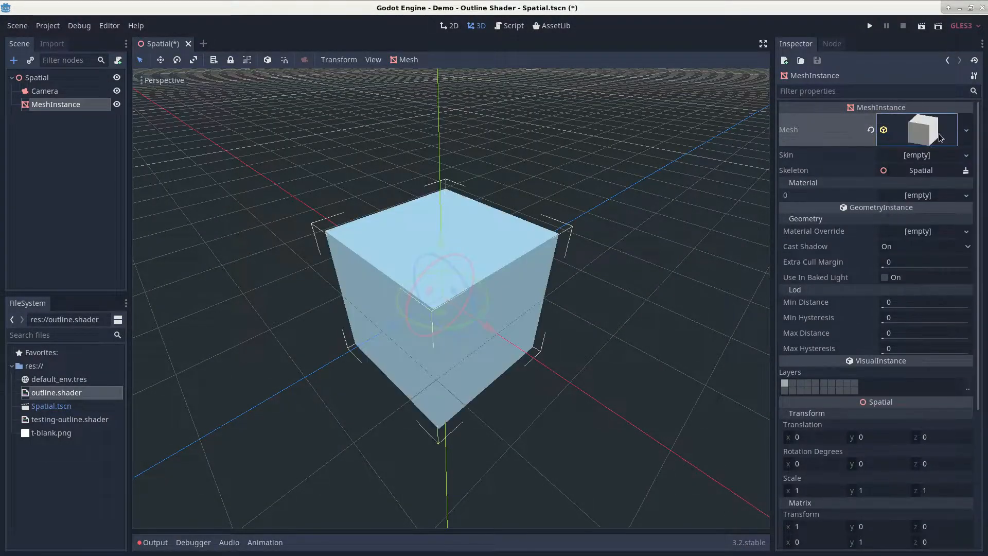
left_click(966, 195)
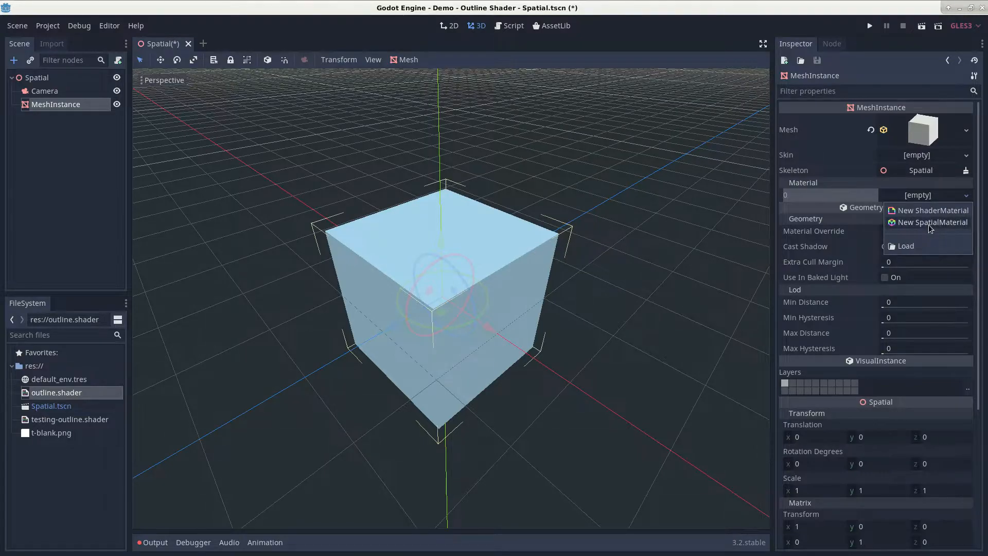
Step: Create a SpatialMaterial on the cube with a new ShaderMaterial as Next Pass, loading a shader file
left_click(934, 222)
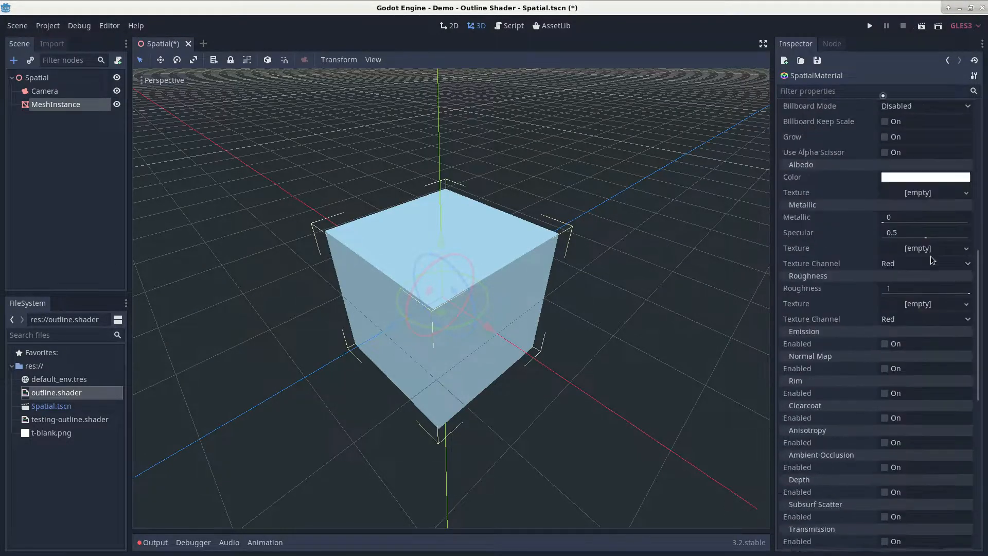
scroll("down", 3)
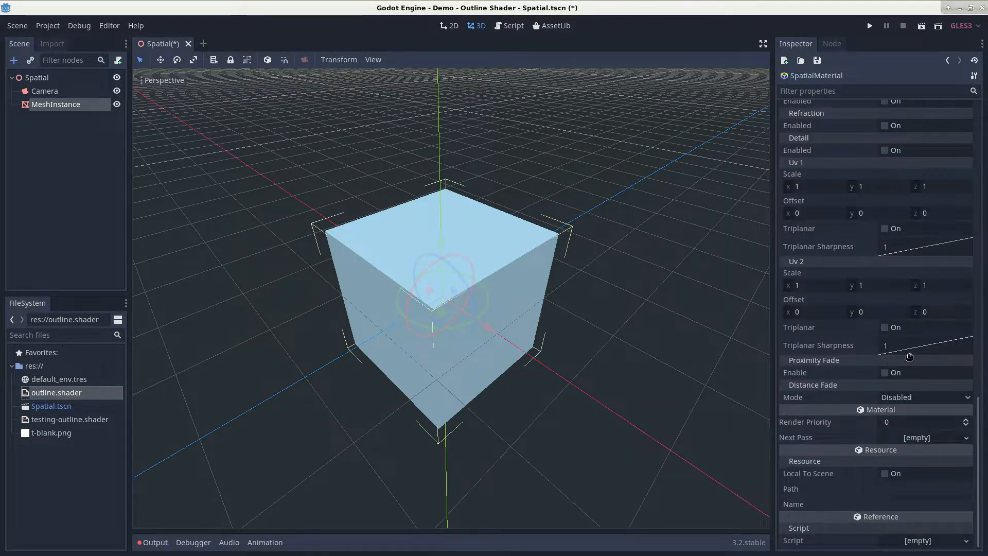
left_click(967, 438)
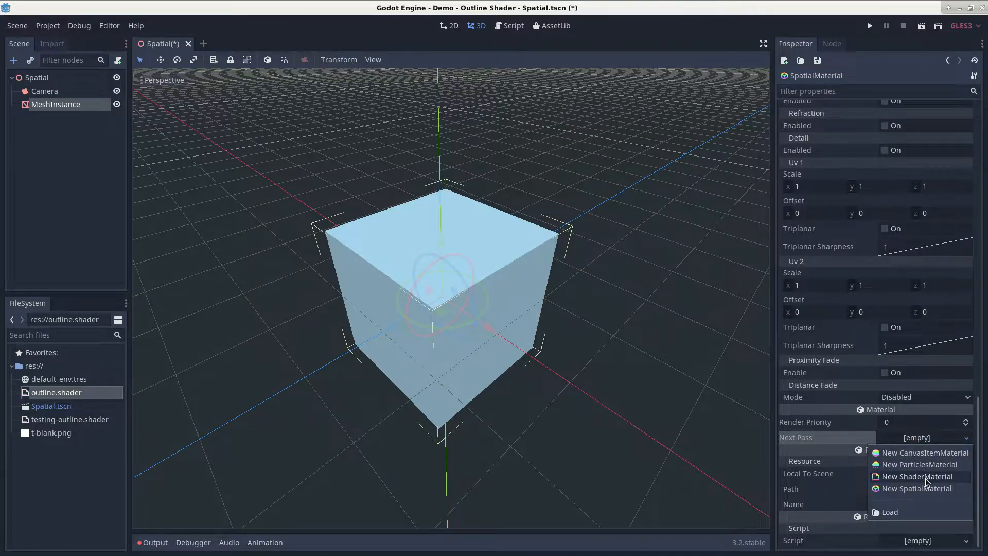
left_click(917, 475)
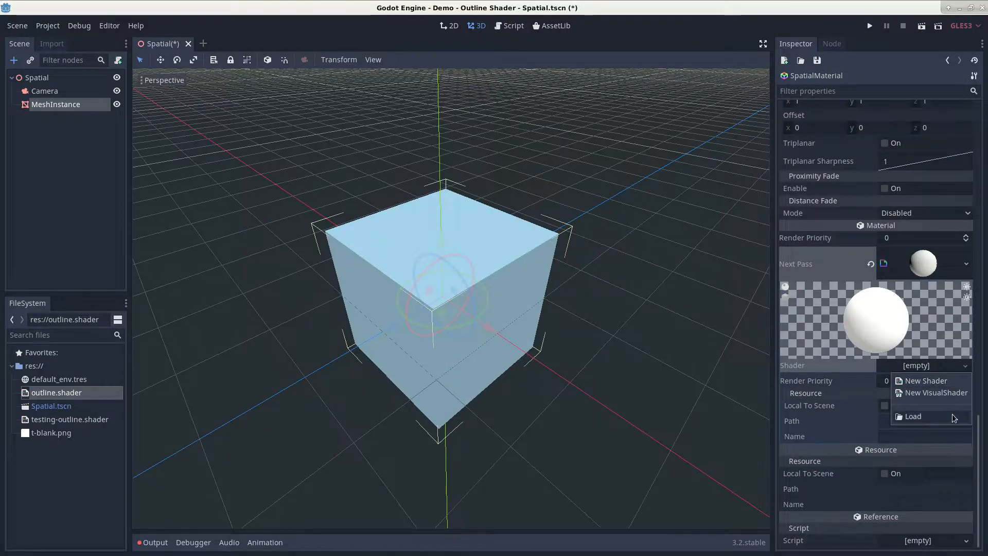
left_click(911, 417)
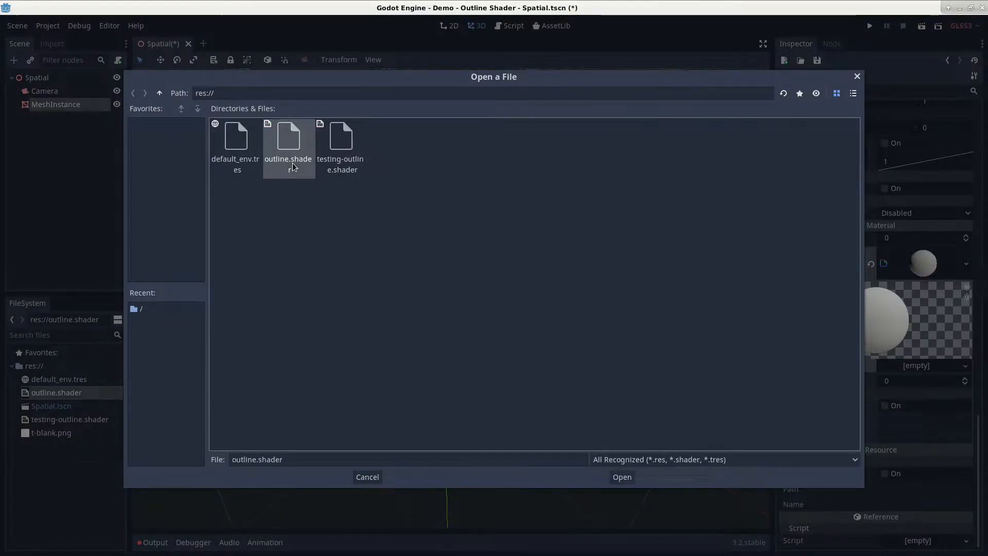
Step: Assign outline.shader to the next pass and set Border Width to 0.071
left_click(621, 477)
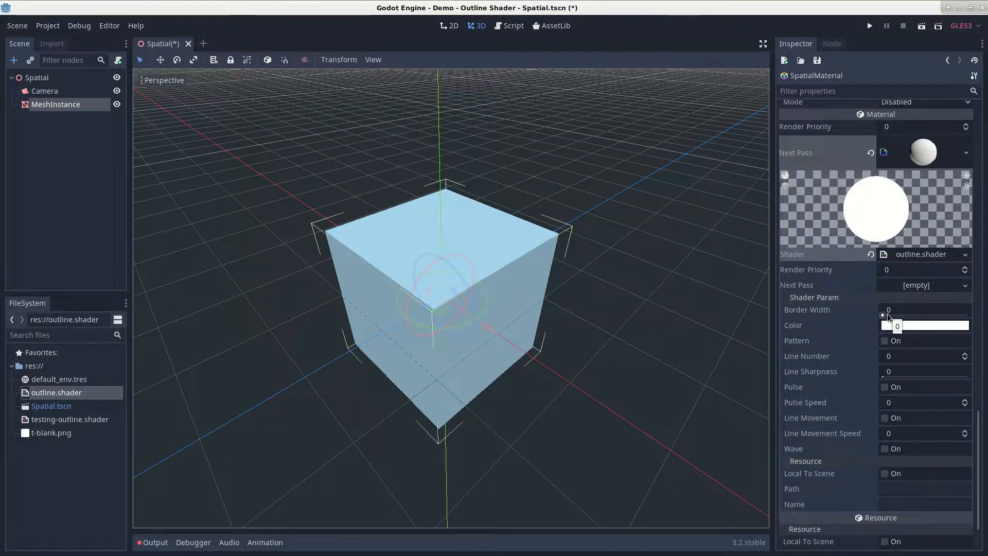
left_click_drag(889, 315, 903, 315)
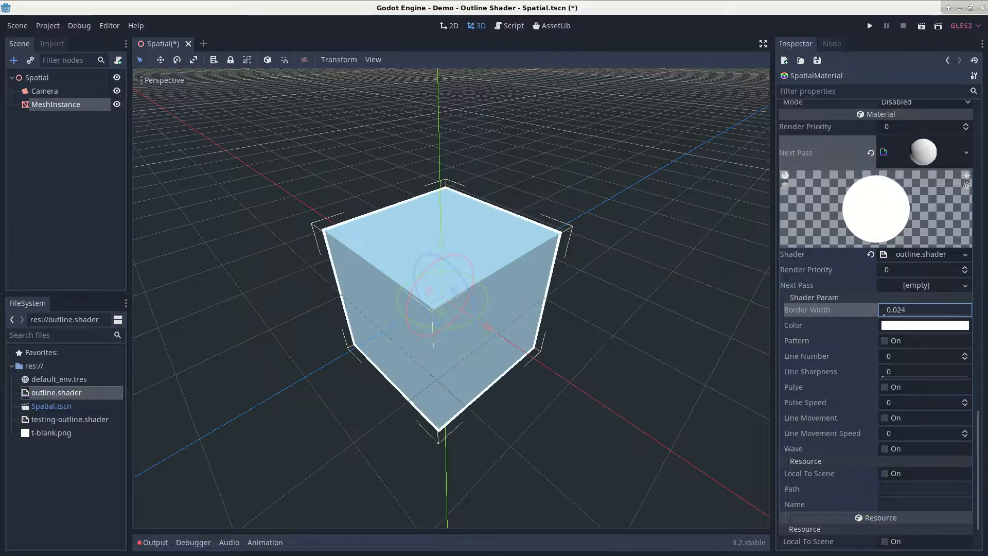
type("0.071")
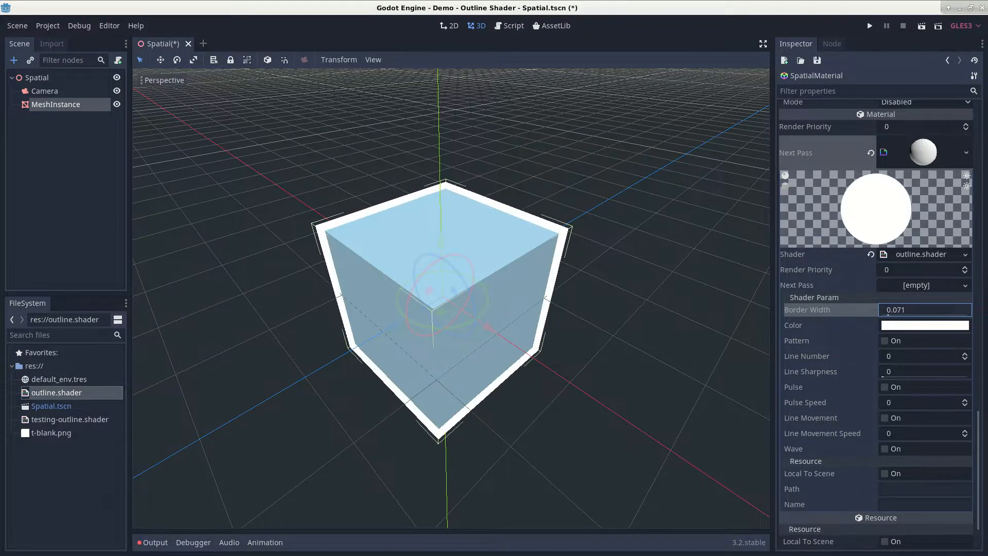
left_click(925, 324)
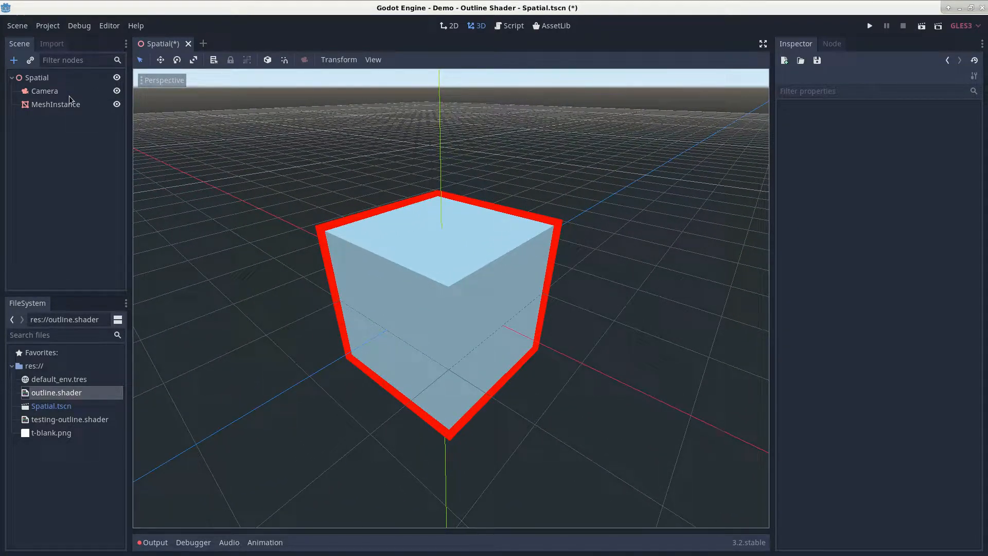
Step: Enable the striped Pattern on the cube's outline with its line settings, then orbit to view it
left_click(57, 104)
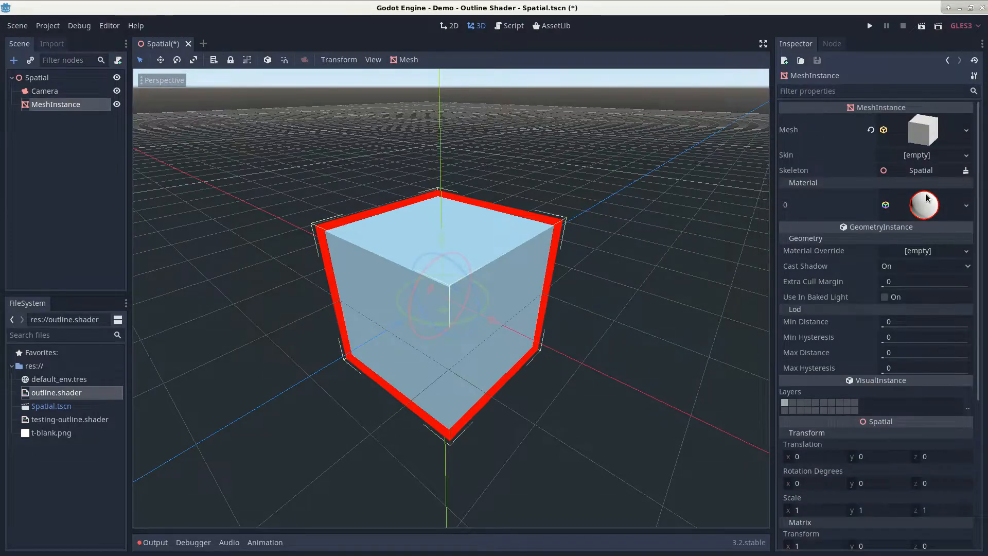
left_click(923, 205)
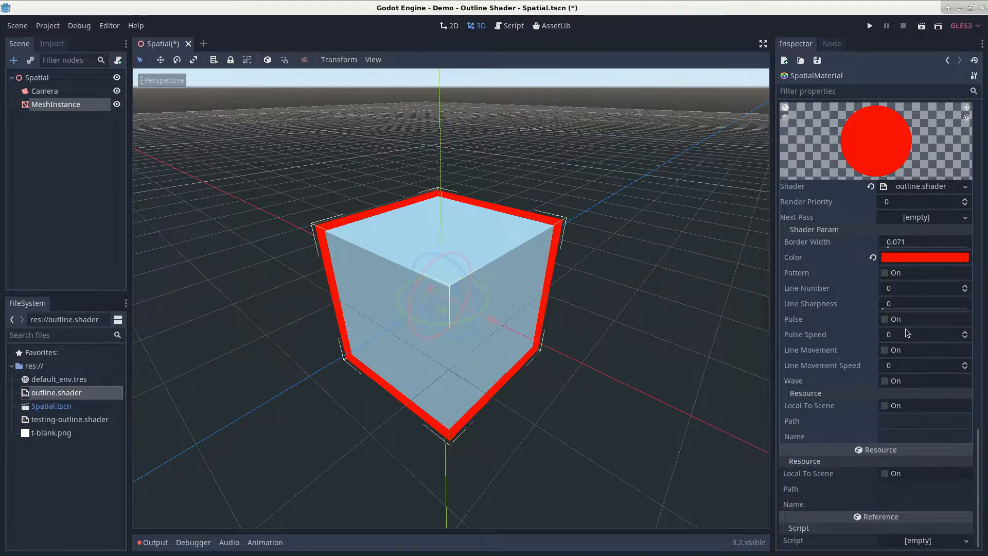
left_click(885, 272)
type(".186")
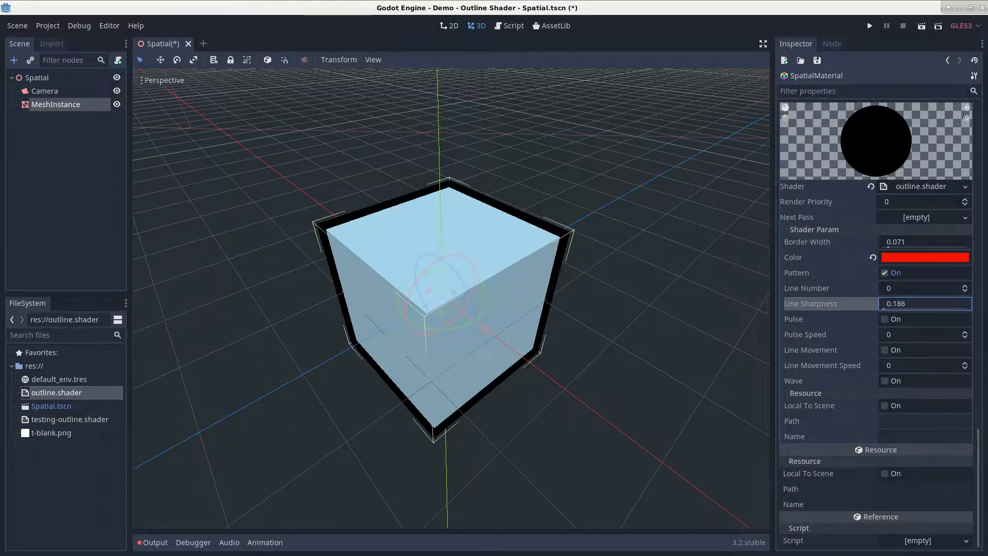
type("8")
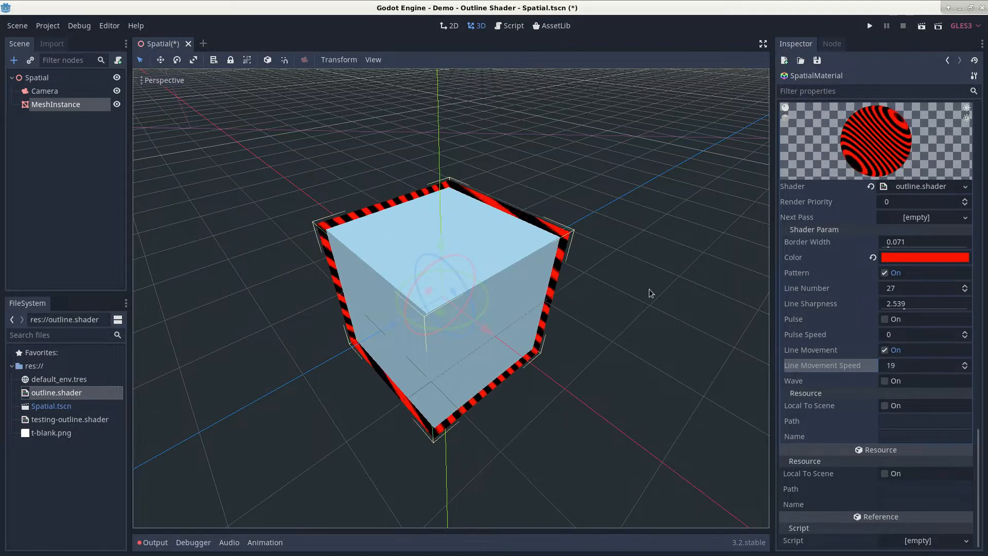
left_click_drag(650, 294, 472, 236)
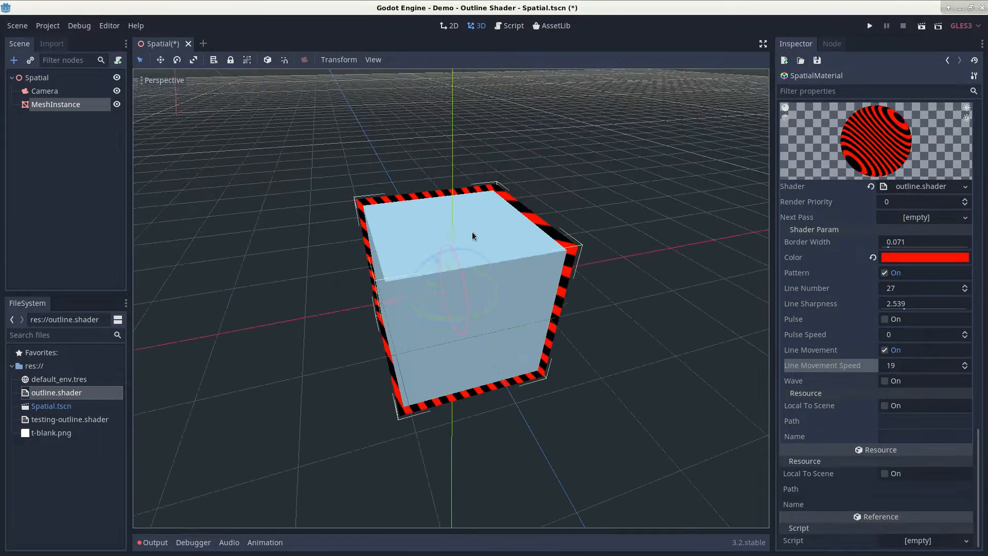
Step: Preview through the Camera and switch the outline stripes from Line Movement to Pulse at speed 10
left_click(45, 91)
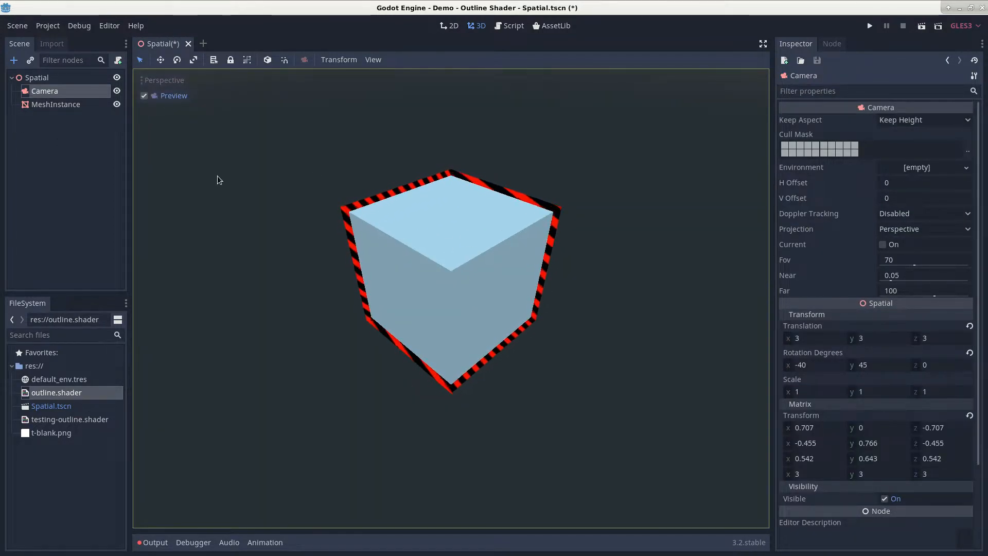
left_click(56, 104)
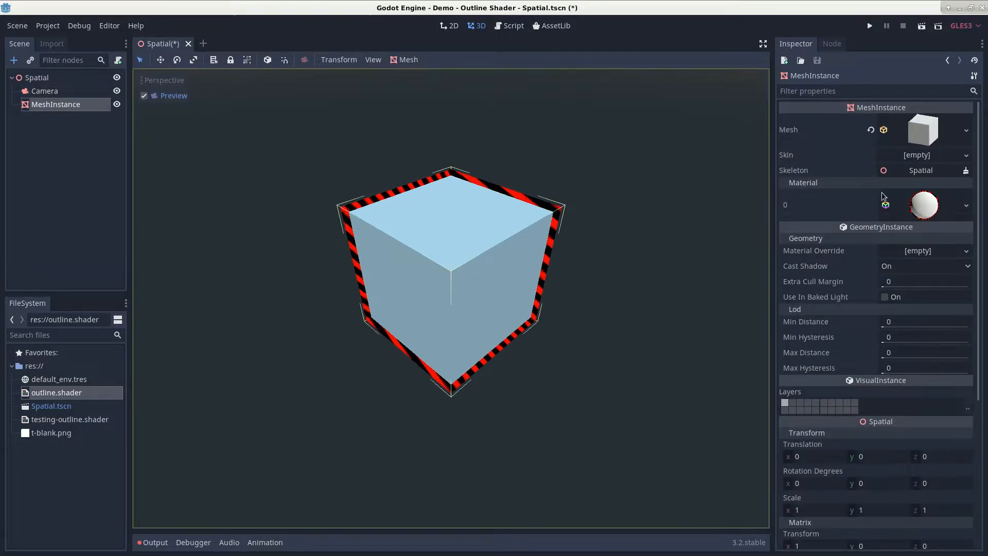
left_click(923, 203)
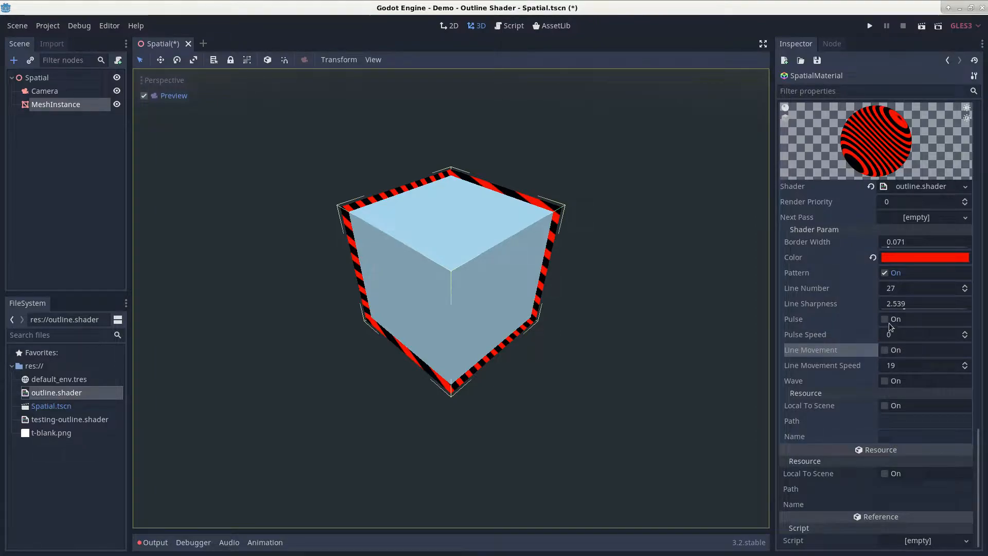
left_click(885, 319)
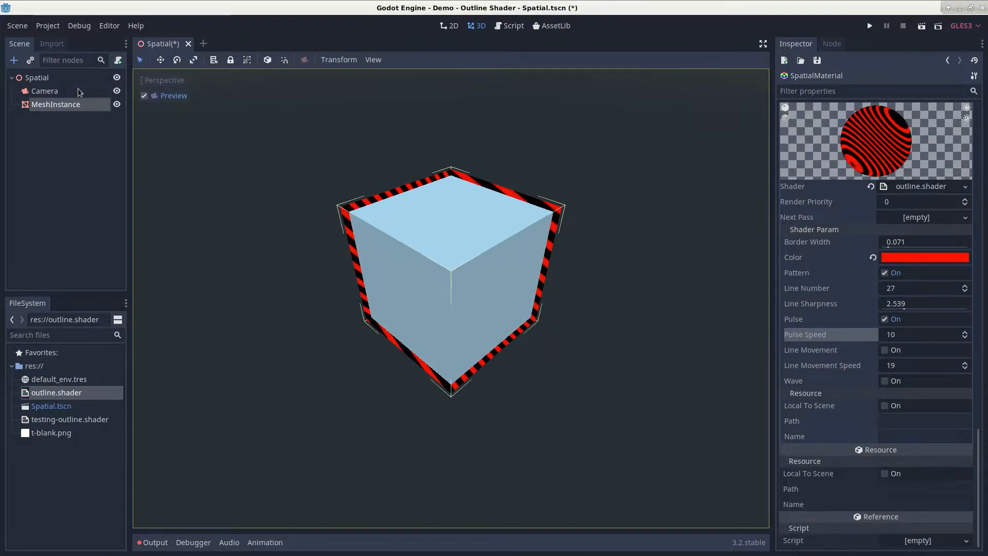
left_click(45, 91)
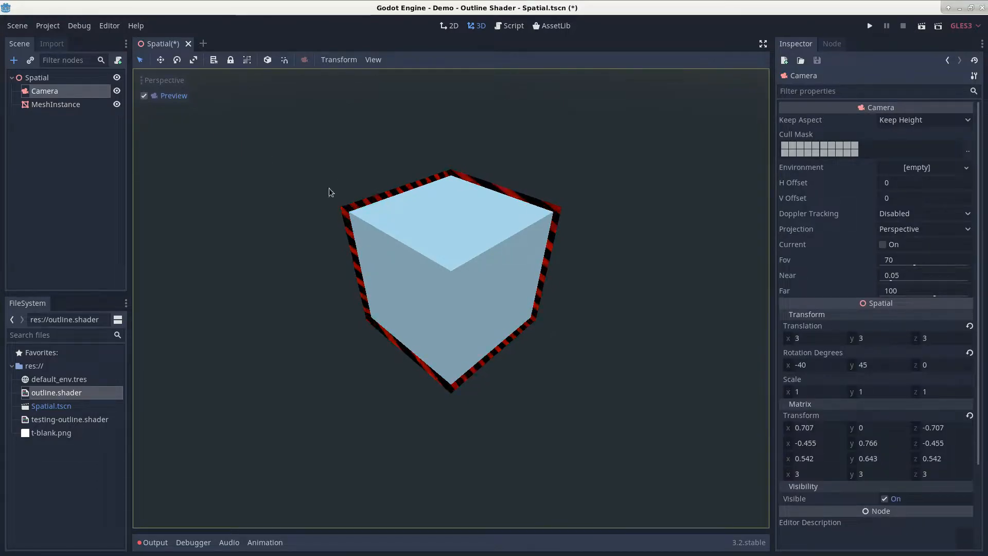
left_click(56, 104)
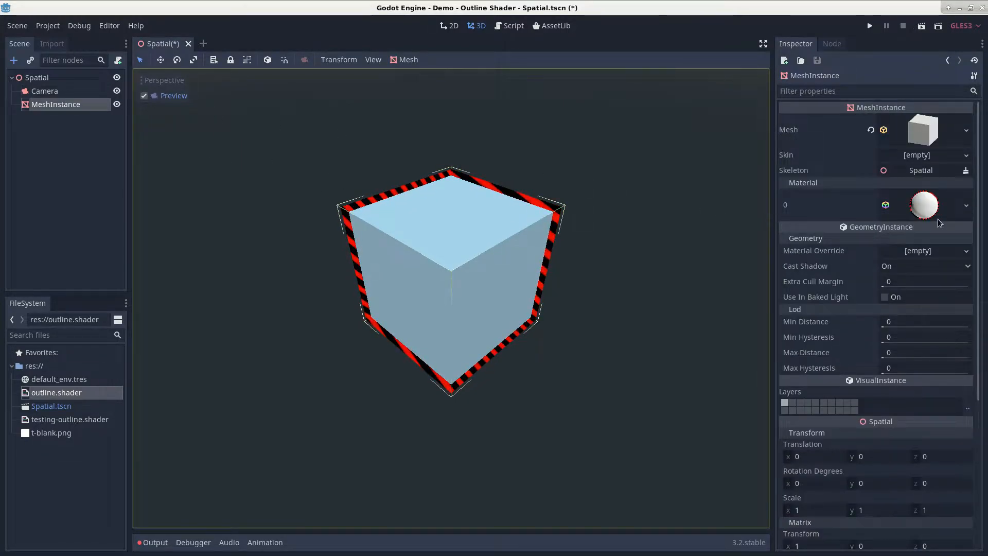
Step: Set Line Number to 1 so the border becomes a single band, checked in the camera view
left_click(923, 205)
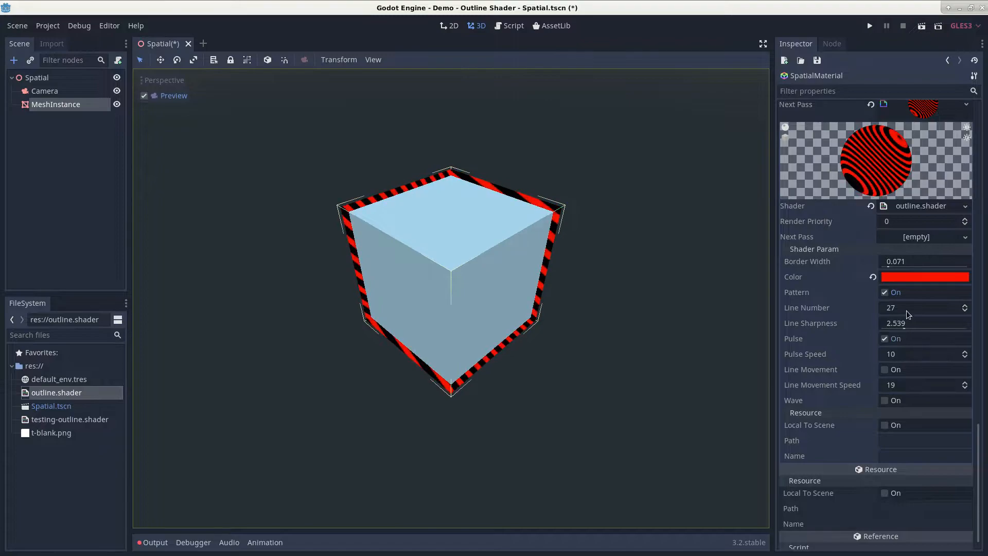
left_click(920, 307)
type("5")
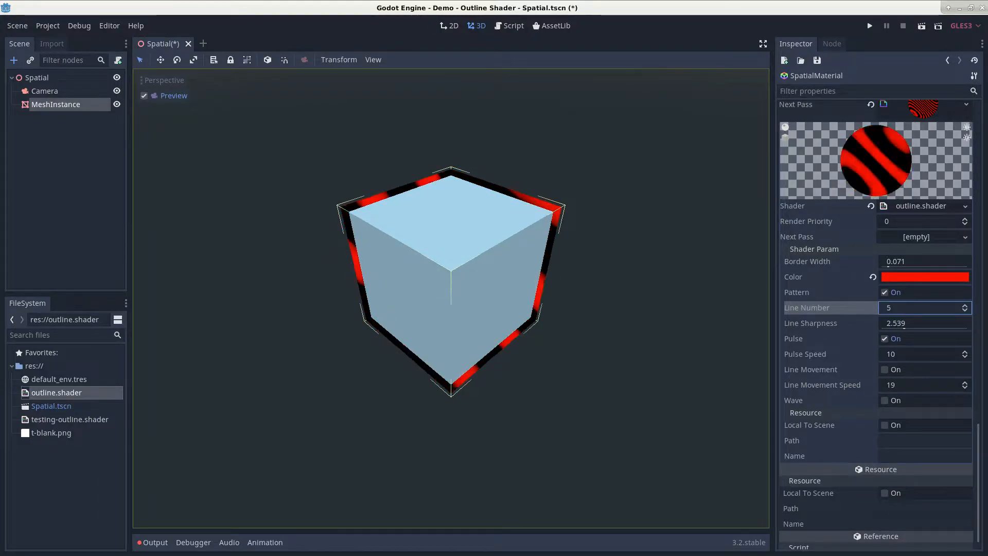
left_click(44, 90)
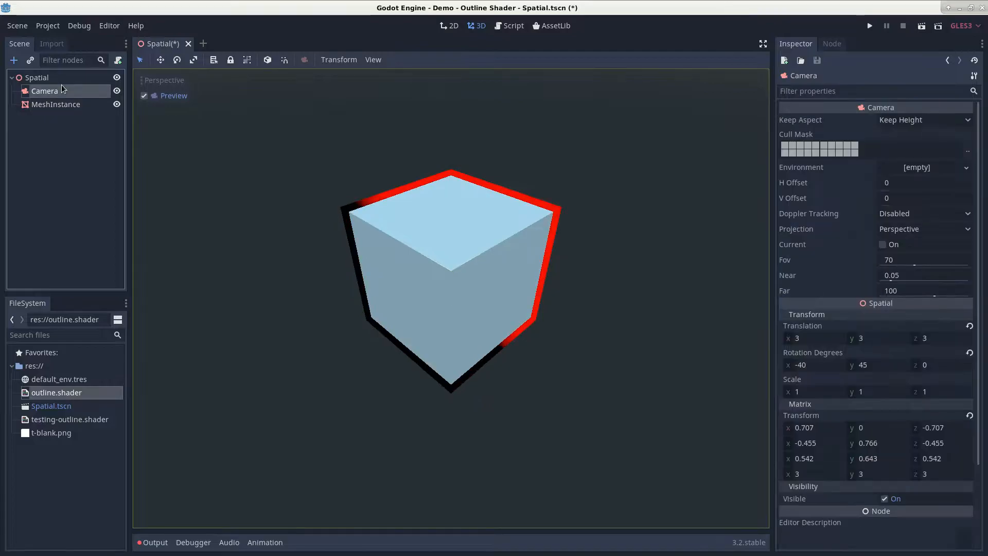
mouse_move(58, 103)
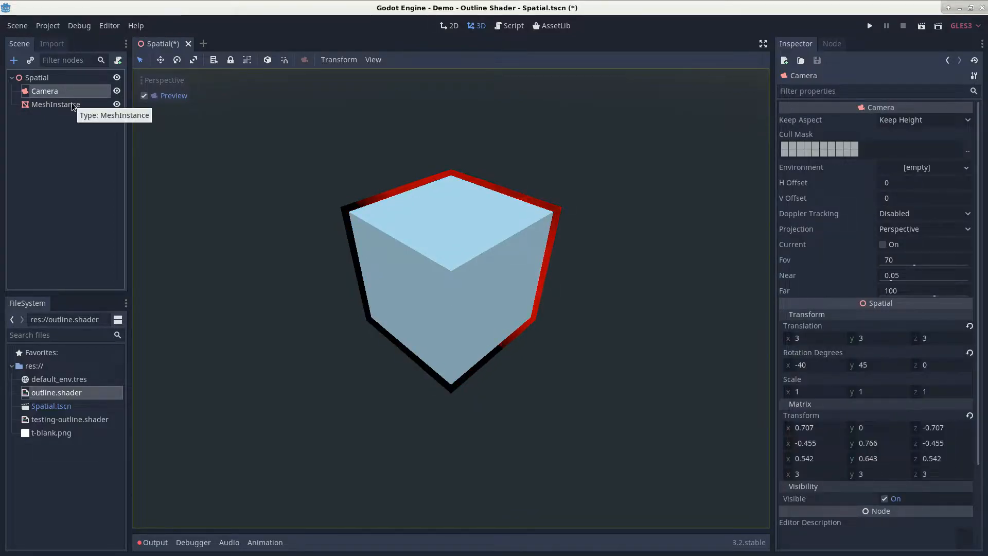
left_click(56, 104)
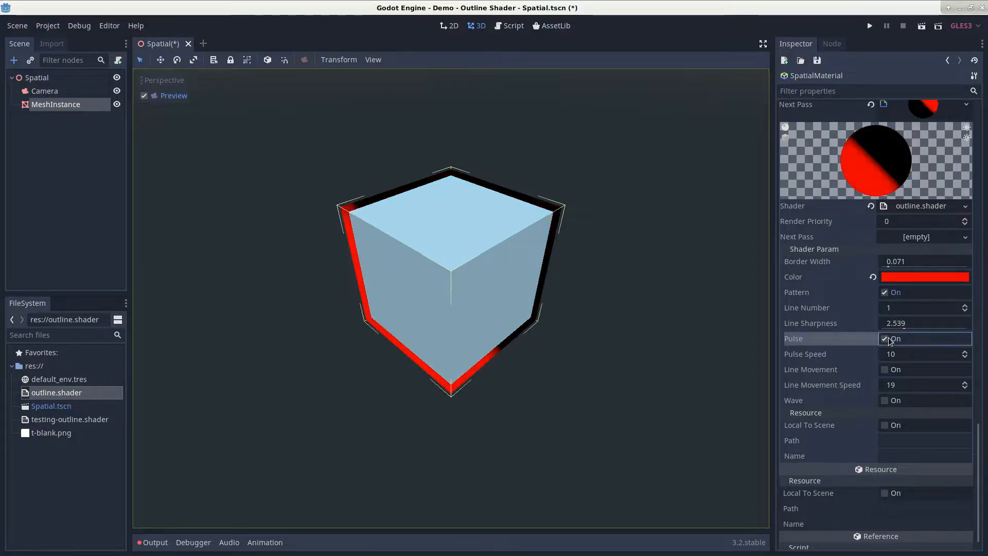
Step: Turn off Pulse and let the single band slide with Line Movement at speed 7
left_click(884, 338)
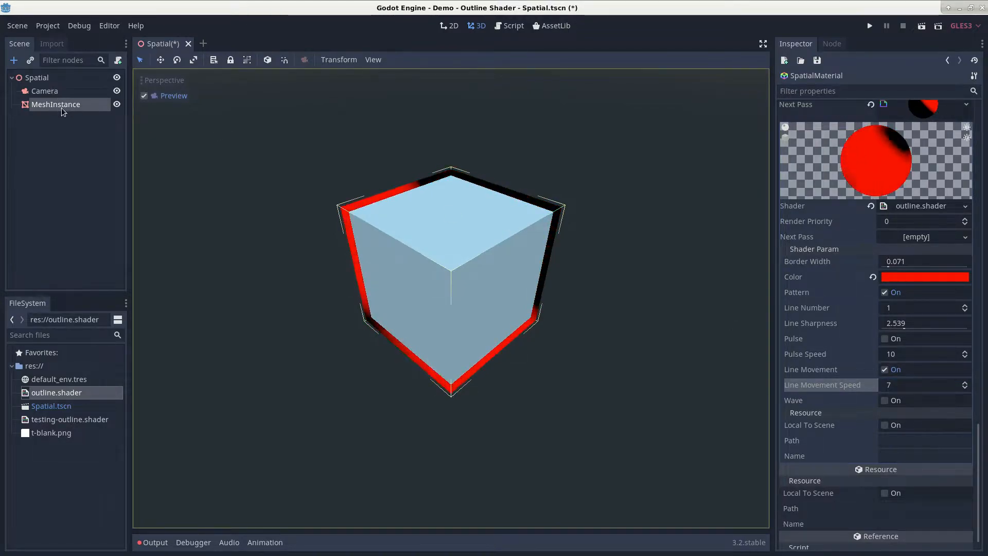
left_click(44, 90)
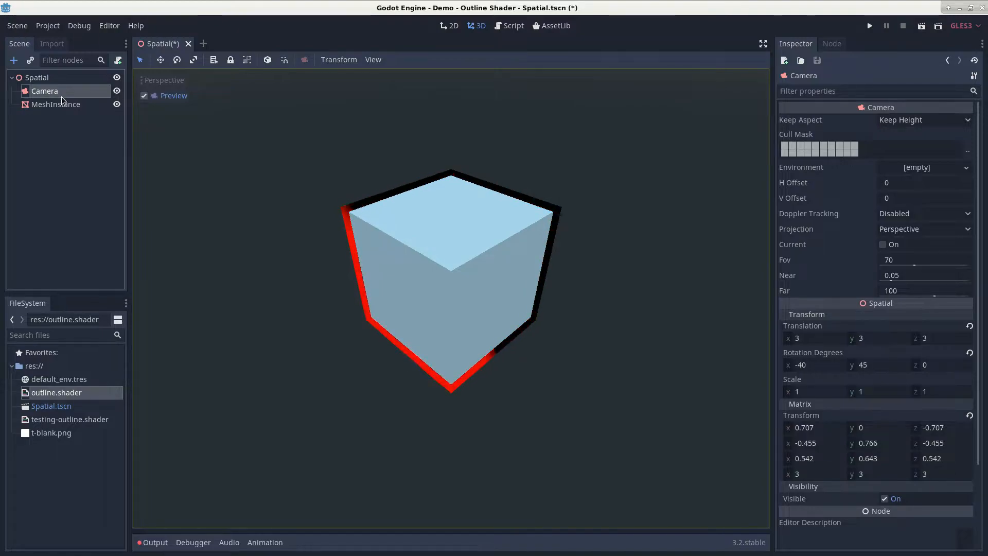
left_click(55, 104)
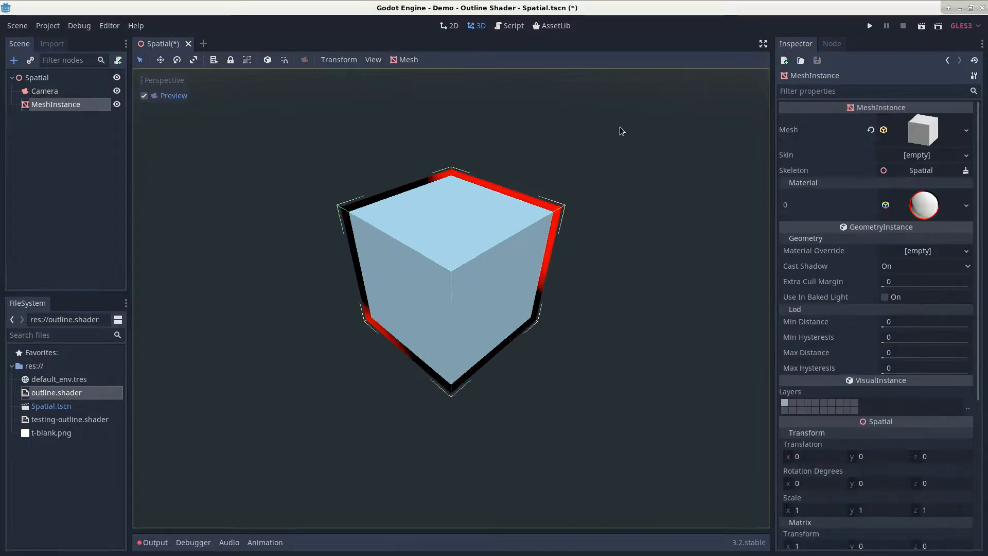
left_click(922, 205)
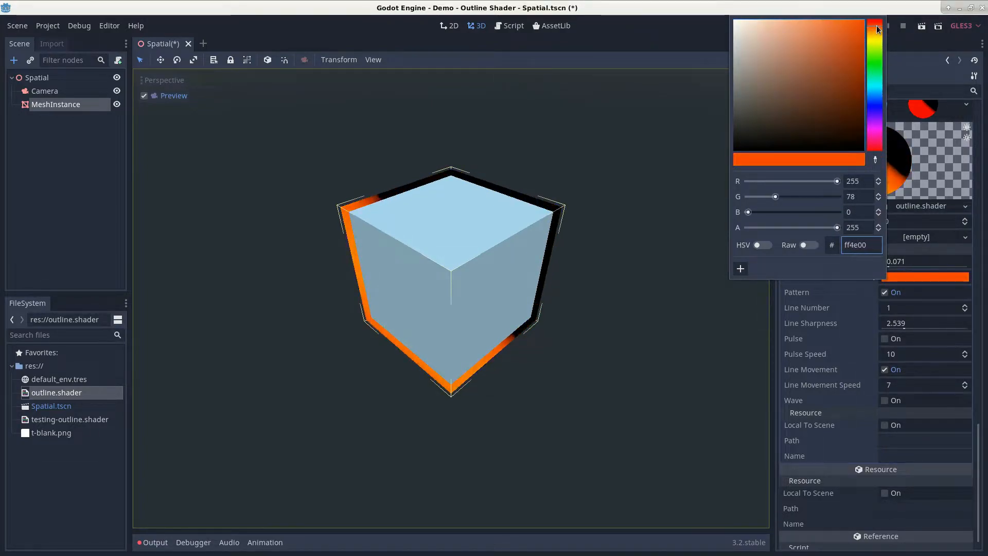
Step: Shift the outline Color hue to pure red (ff0000) and close the picker
left_click(879, 74)
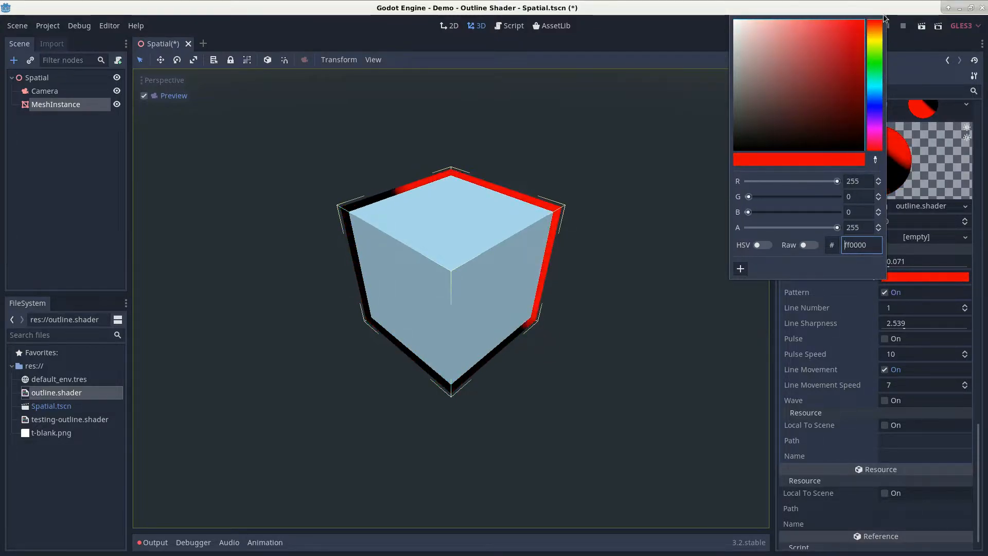
left_click(880, 27)
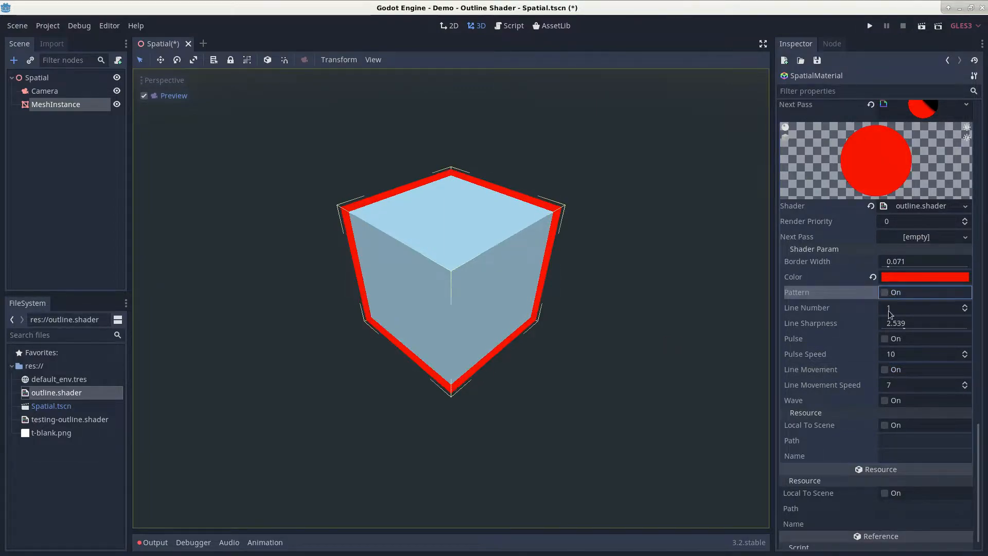
Step: Enable Wave, set Line Number 25 and Line Sharpness about 9.52, with Pattern back on
left_click(885, 401)
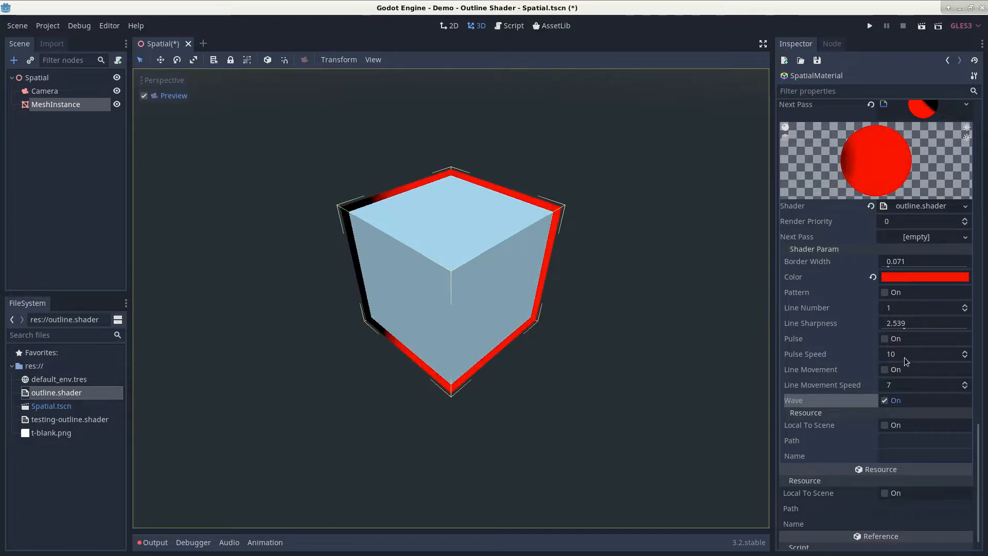
left_click(885, 369)
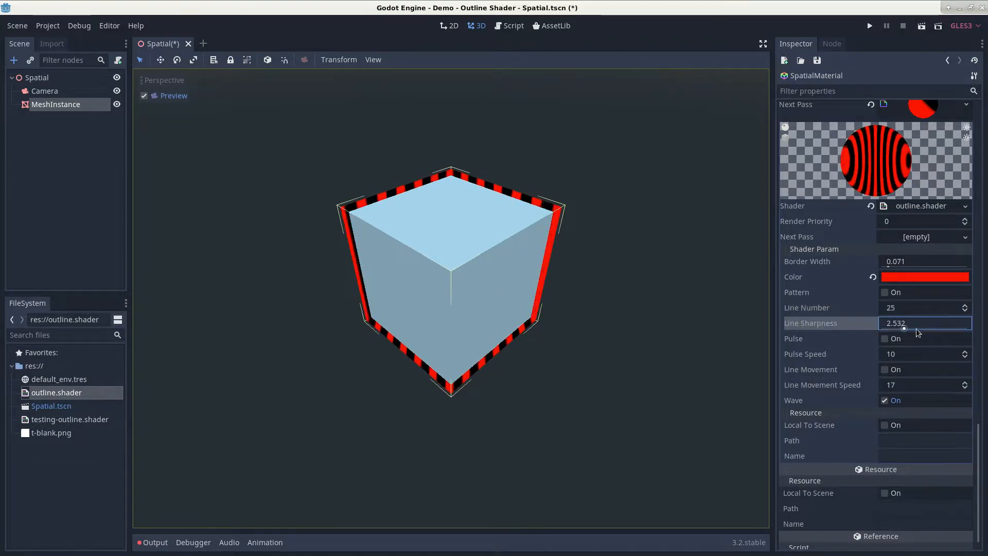
left_click_drag(917, 329, 888, 330)
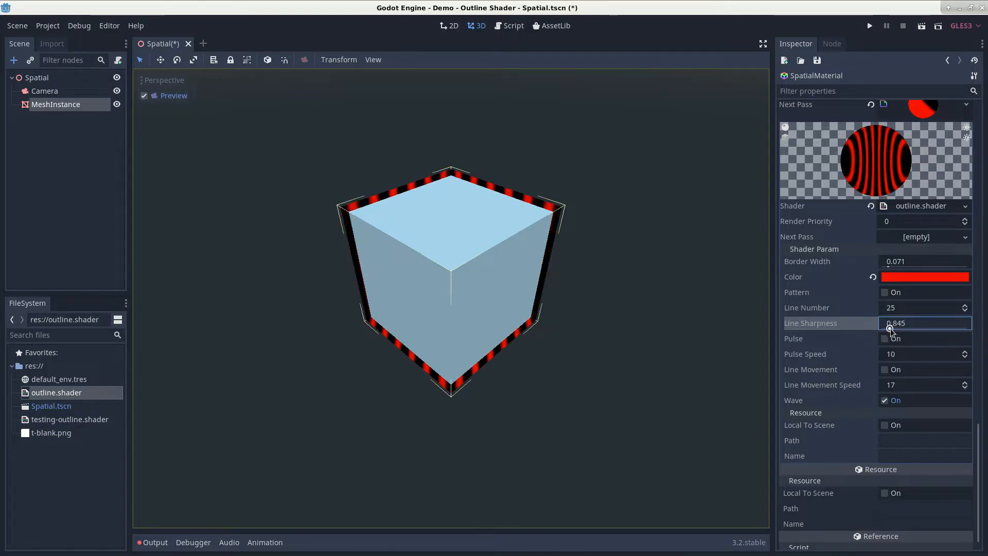
left_click_drag(908, 322, 882, 322)
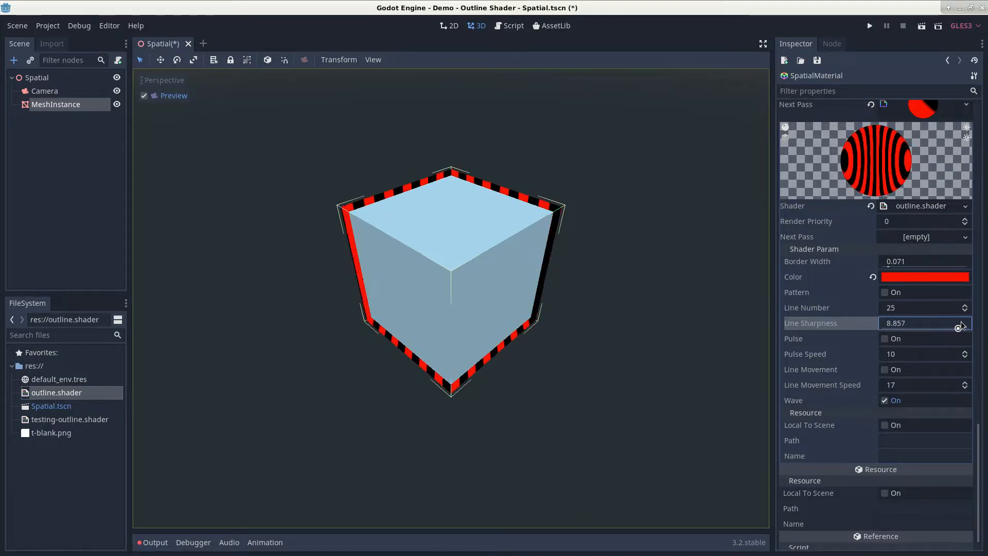
left_click_drag(959, 322, 908, 326)
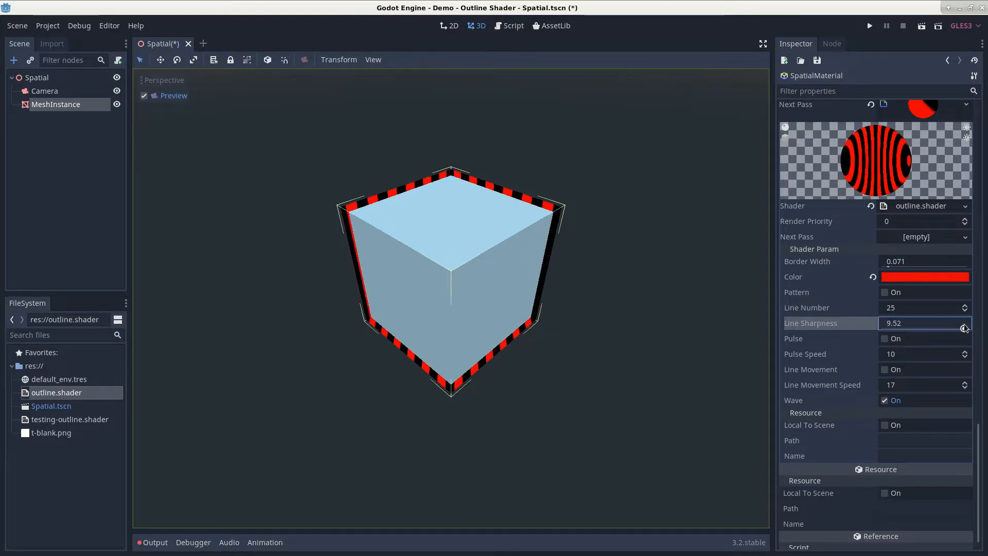
left_click(885, 291)
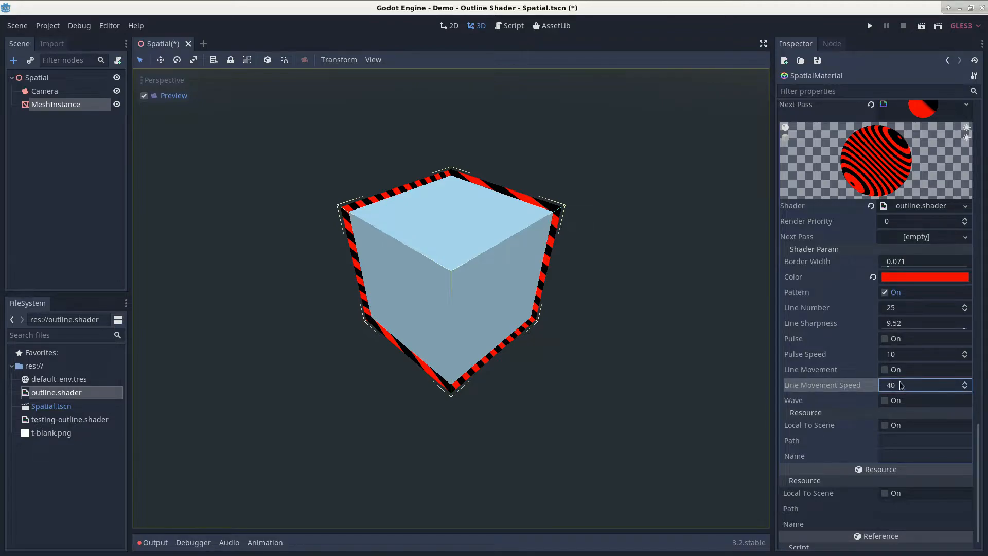
Step: Turn on Line Movement for the stripes and thin Border Width to about 0.019
left_click(886, 369)
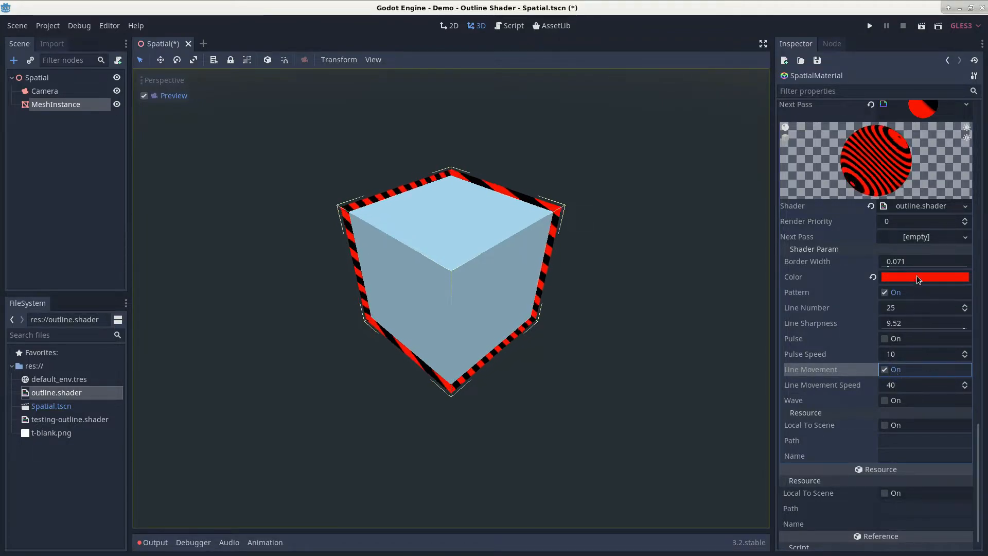
left_click(924, 260)
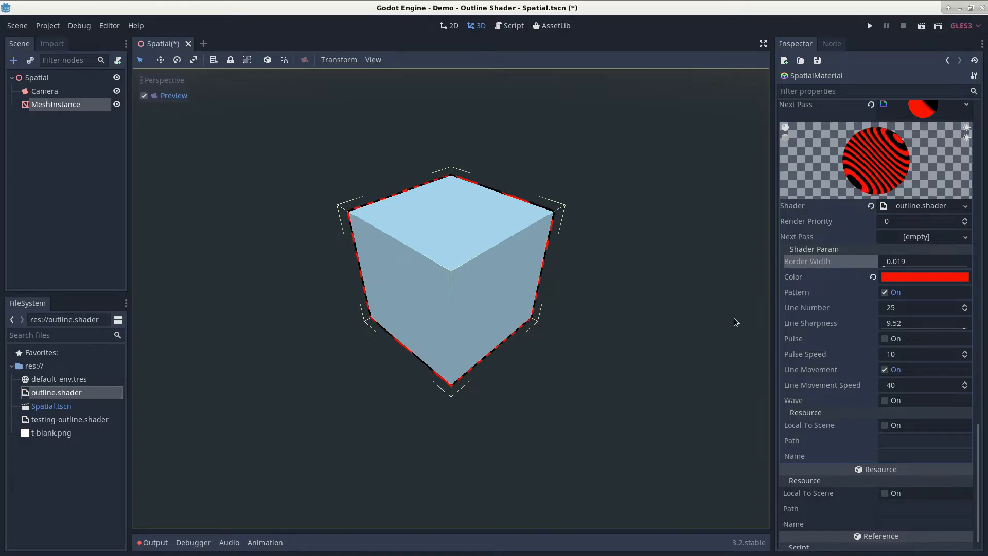
Step: Change the SpatialMaterial's Albedo colour from light blue to near-black
scroll("down", 3)
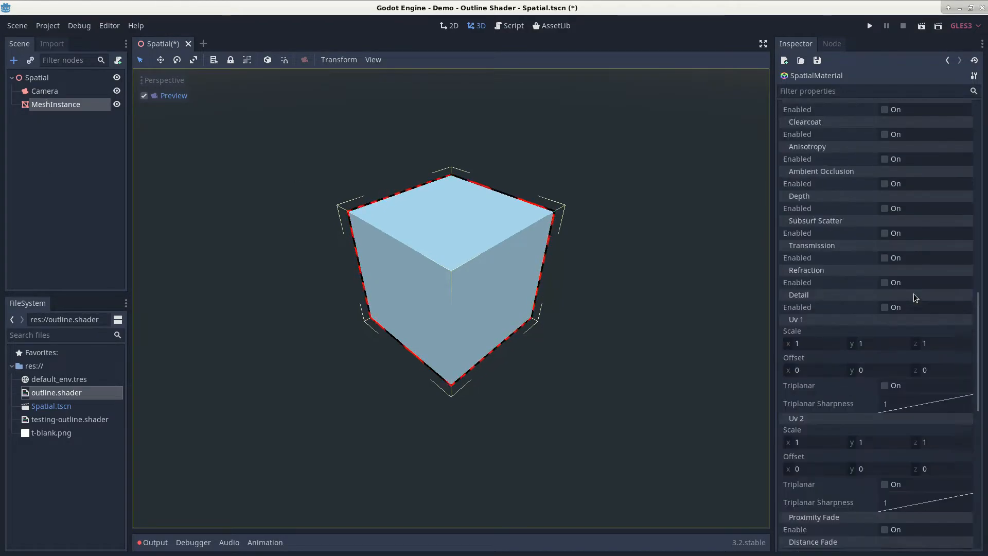
left_click(924, 339)
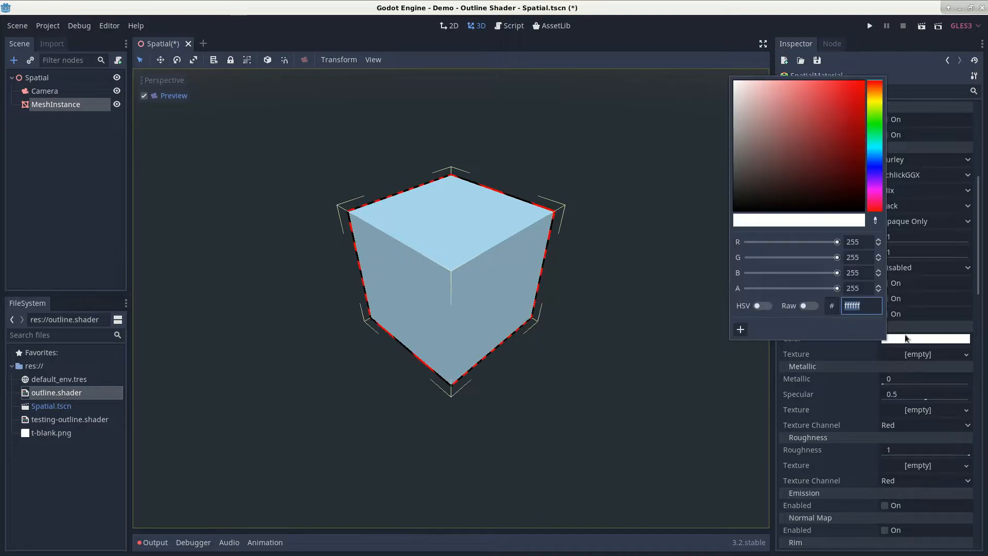
left_click(792, 122)
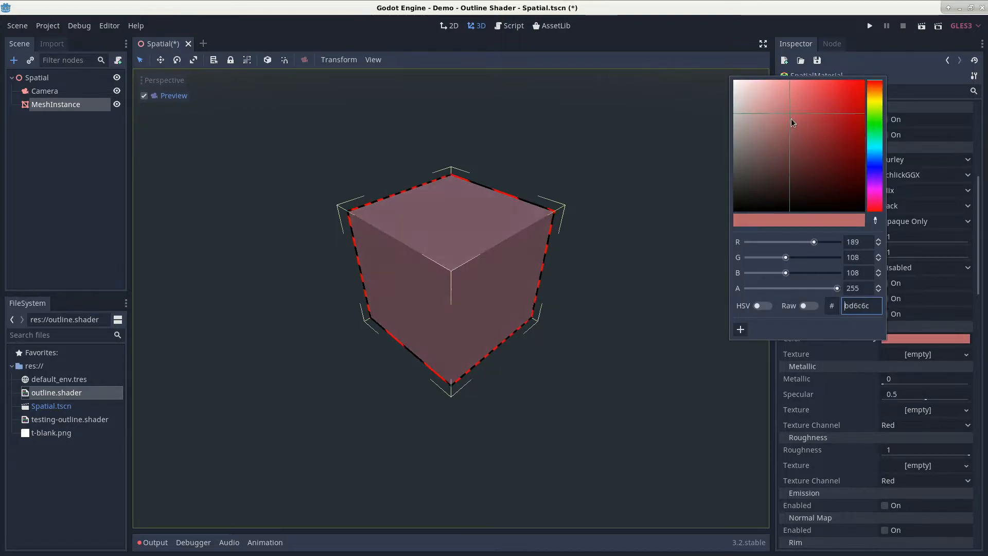
left_click(734, 82)
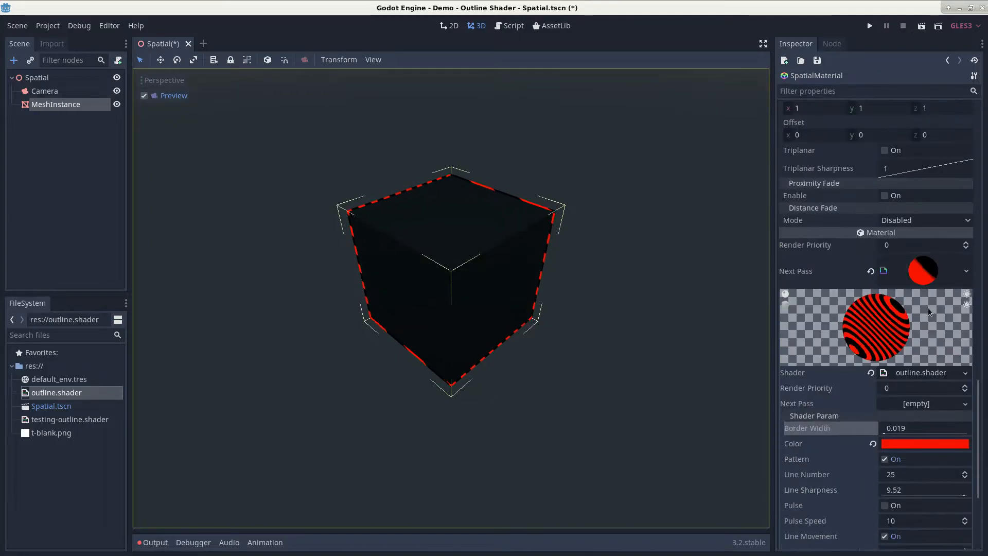
scroll("down", 3)
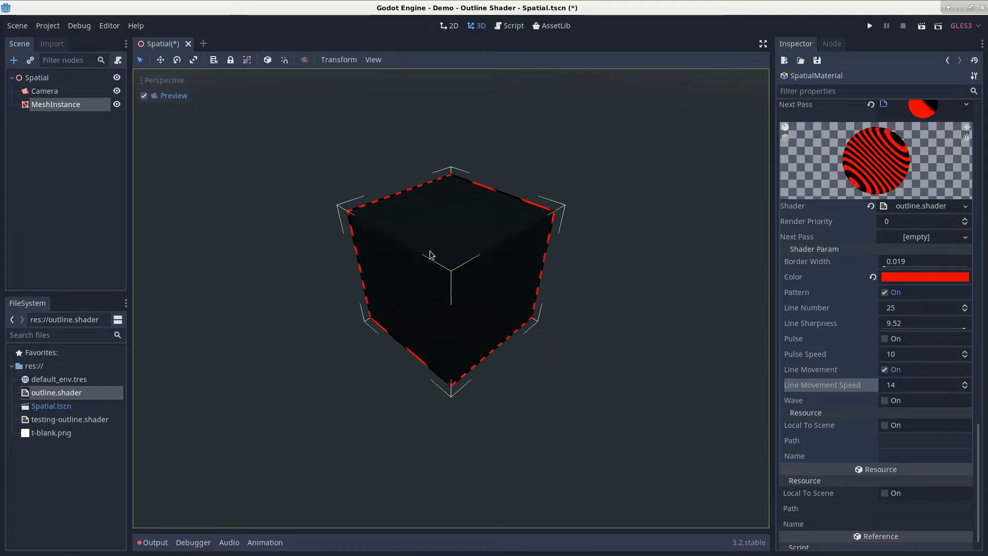
mouse_move(370, 367)
type("-10")
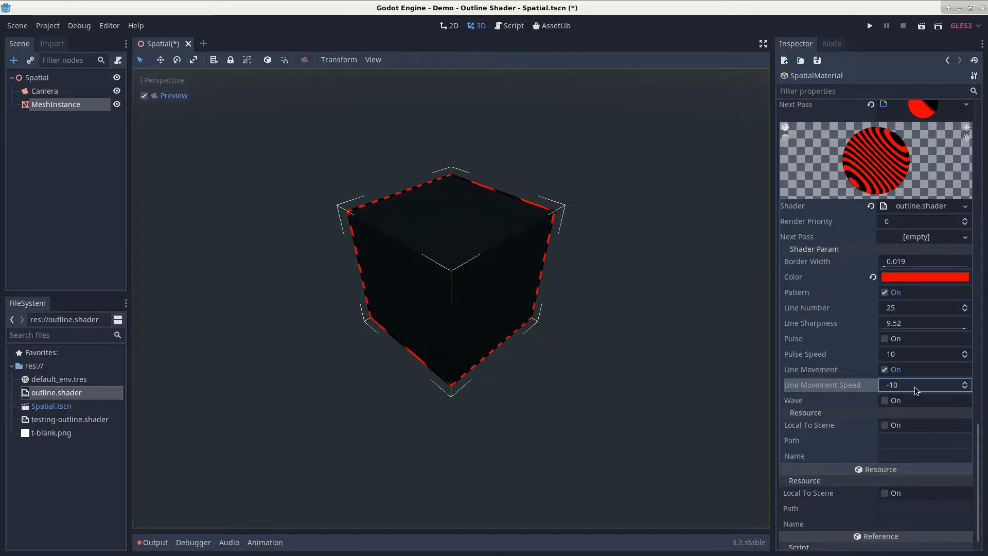
Step: Widen the outline Border Width to 0.425, then select the Camera node
left_click(923, 260)
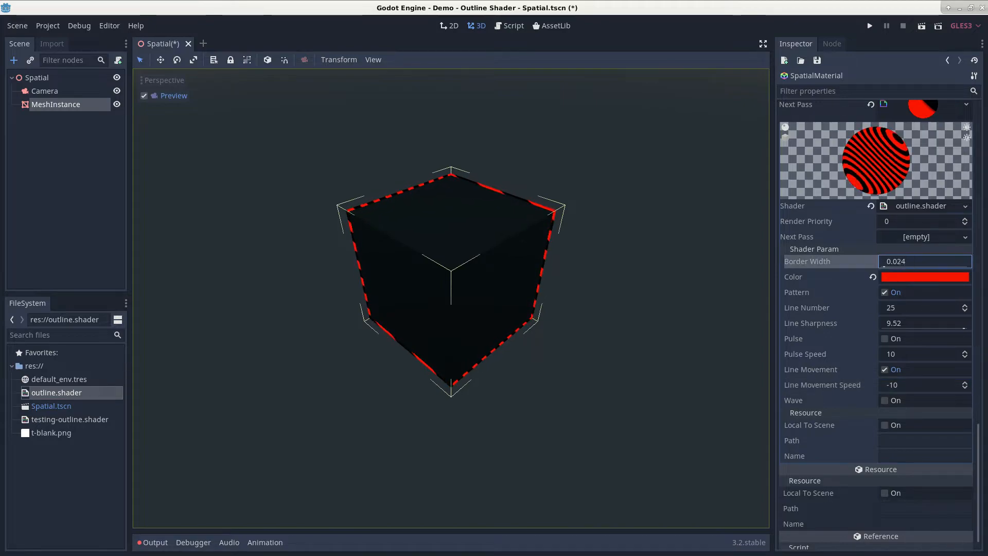
type("0.425")
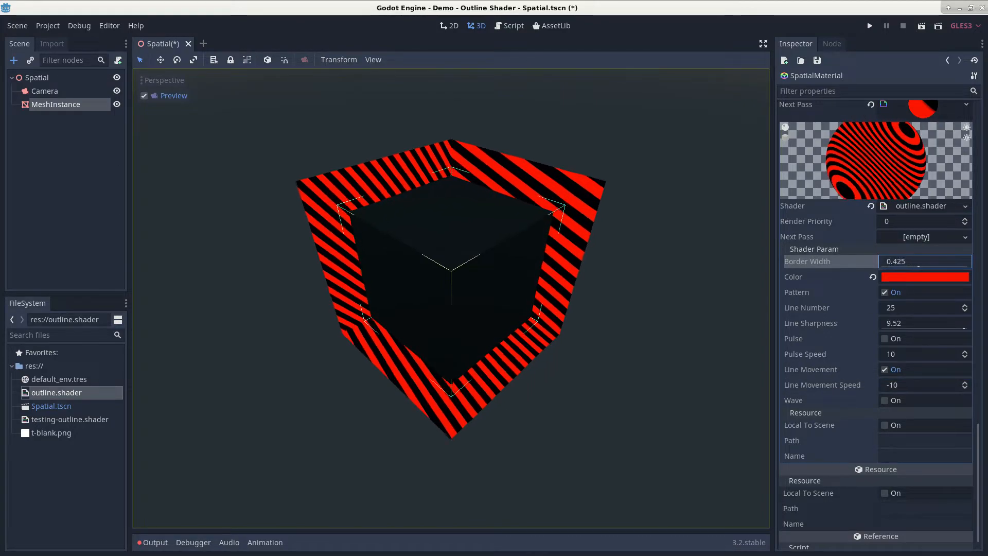
left_click(44, 91)
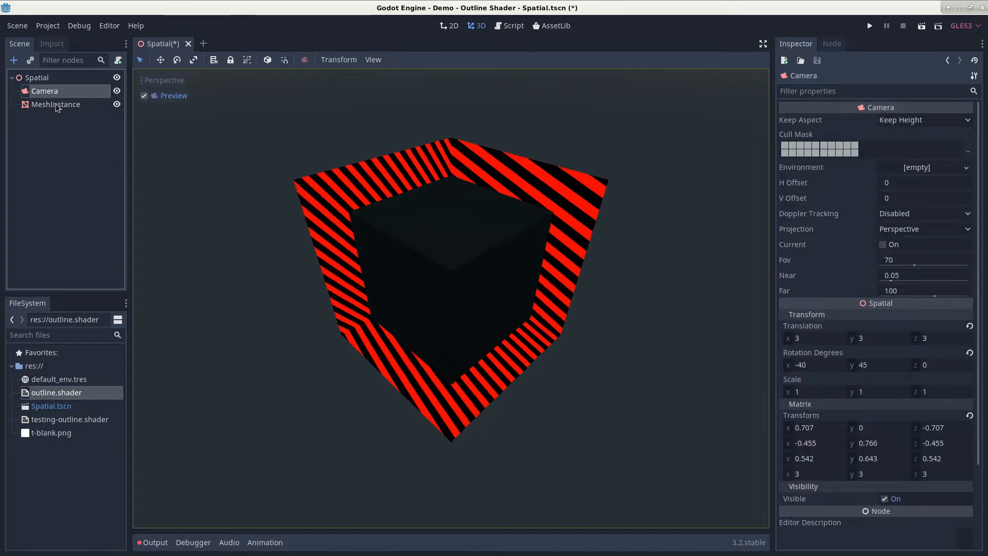
Step: Select MeshInstance and expand its material's Next Pass outline parameters
left_click(56, 104)
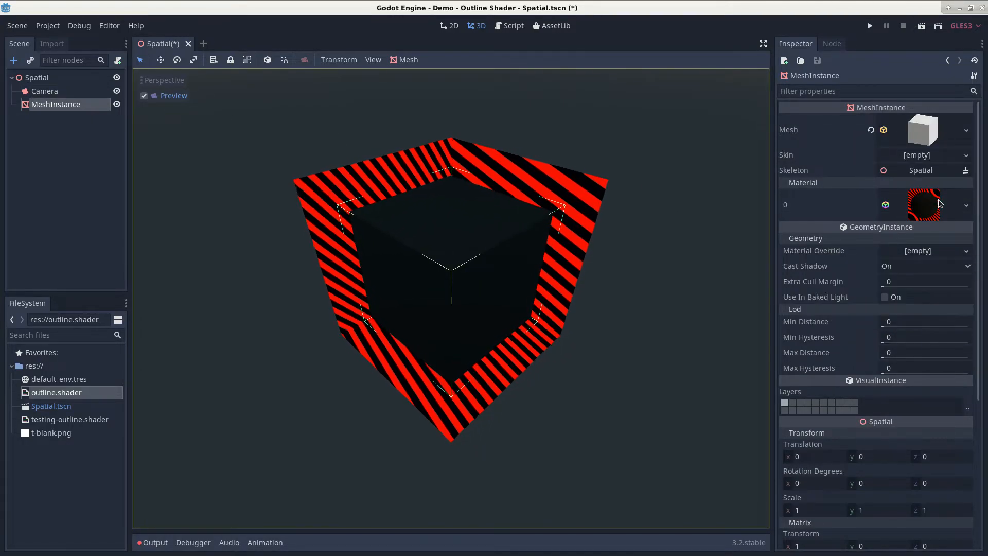
left_click(921, 205)
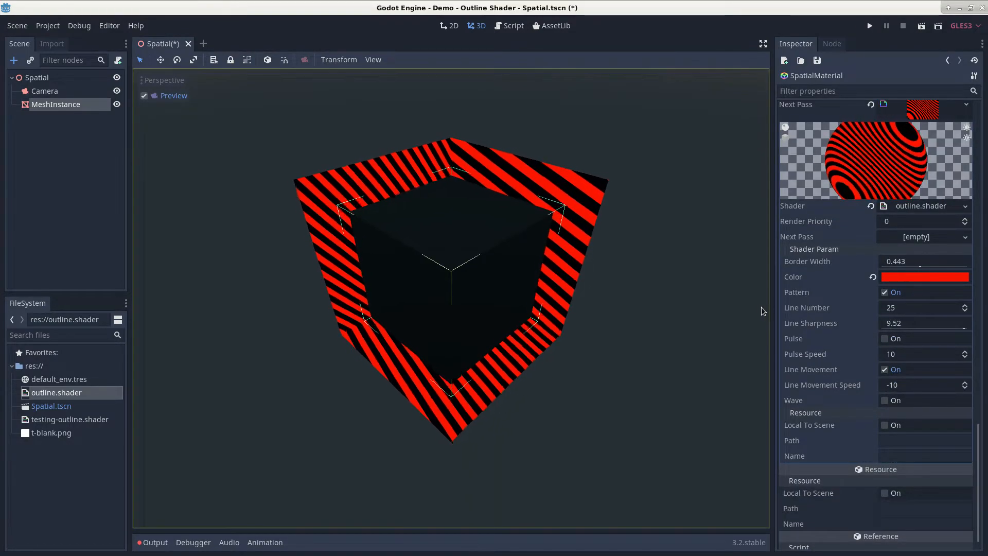
left_click(924, 277)
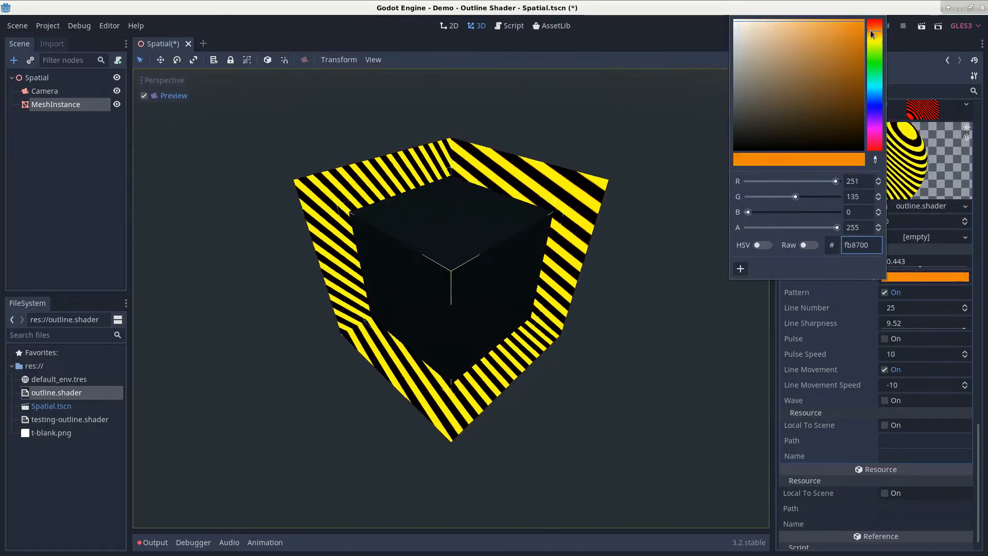
left_click(789, 58)
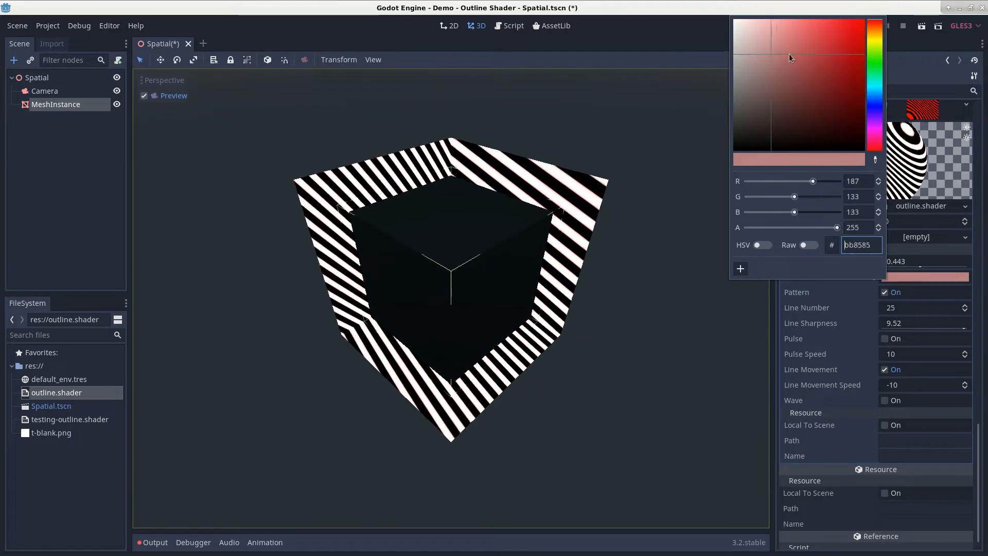
left_click(588, 95)
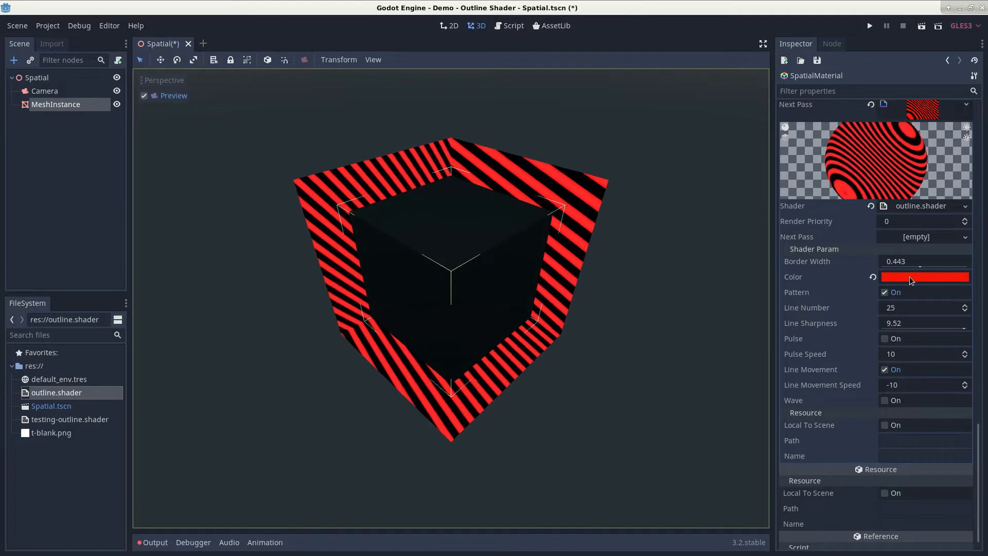
Step: Drag Border Width down from 0.443 to about 0.027 for a thin striped edge
left_click_drag(920, 262, 908, 262)
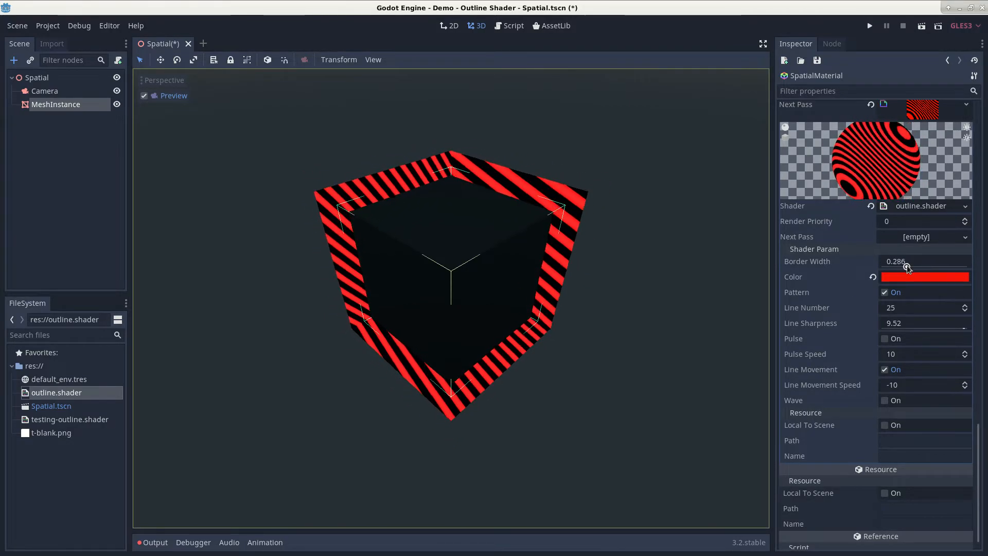
left_click_drag(908, 264, 888, 268)
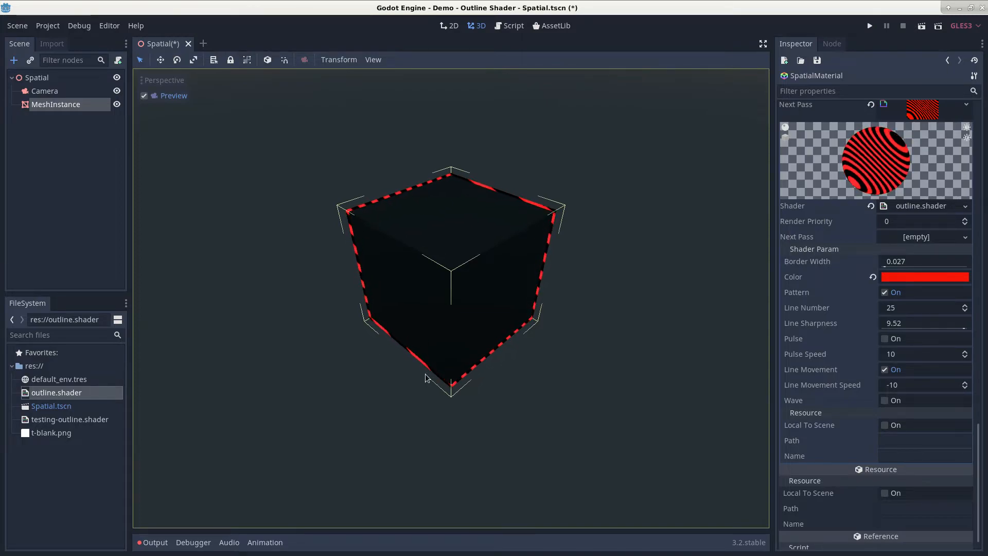
mouse_move(430, 350)
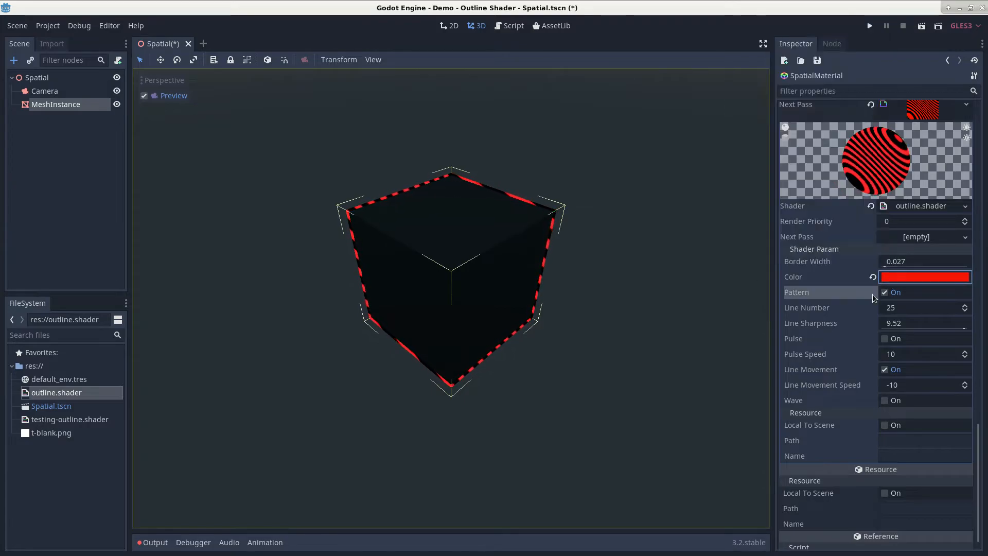
Step: Switch Pattern off for a solid border and recolour the outline pale pink
left_click(924, 277)
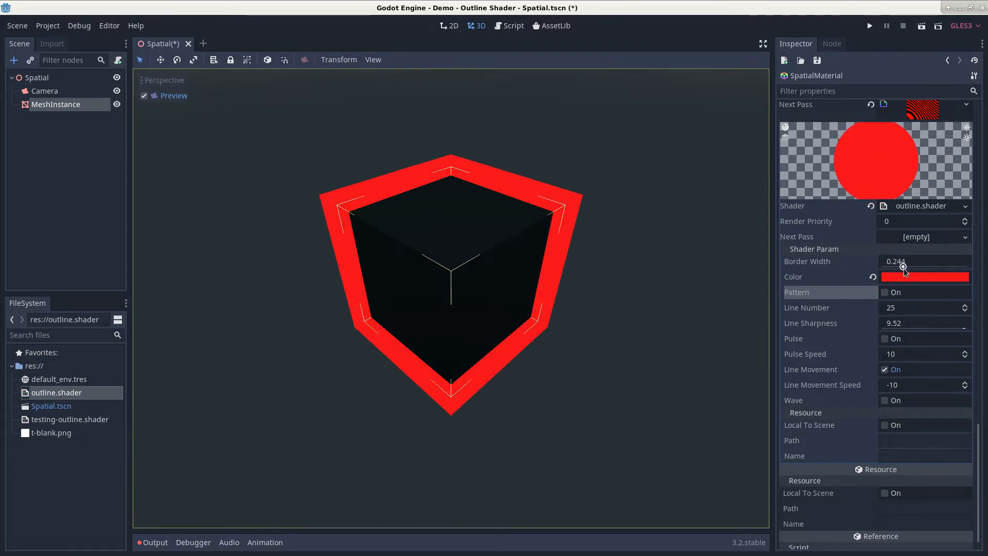
left_click(924, 276)
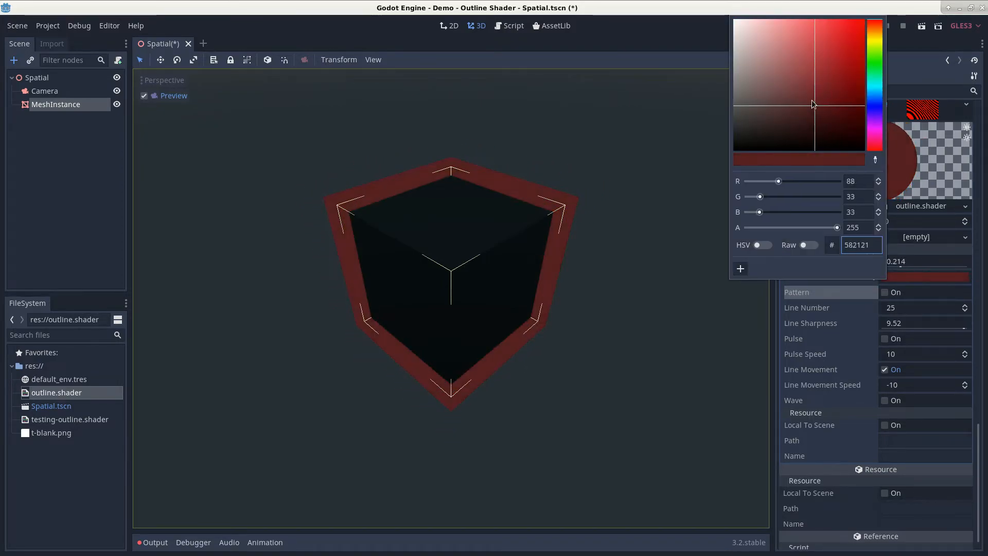
left_click(739, 24)
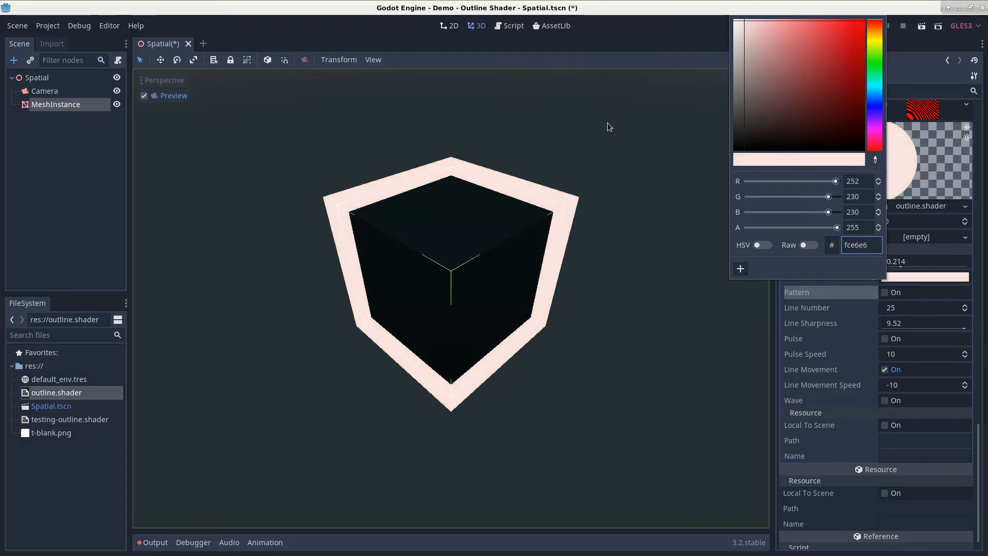